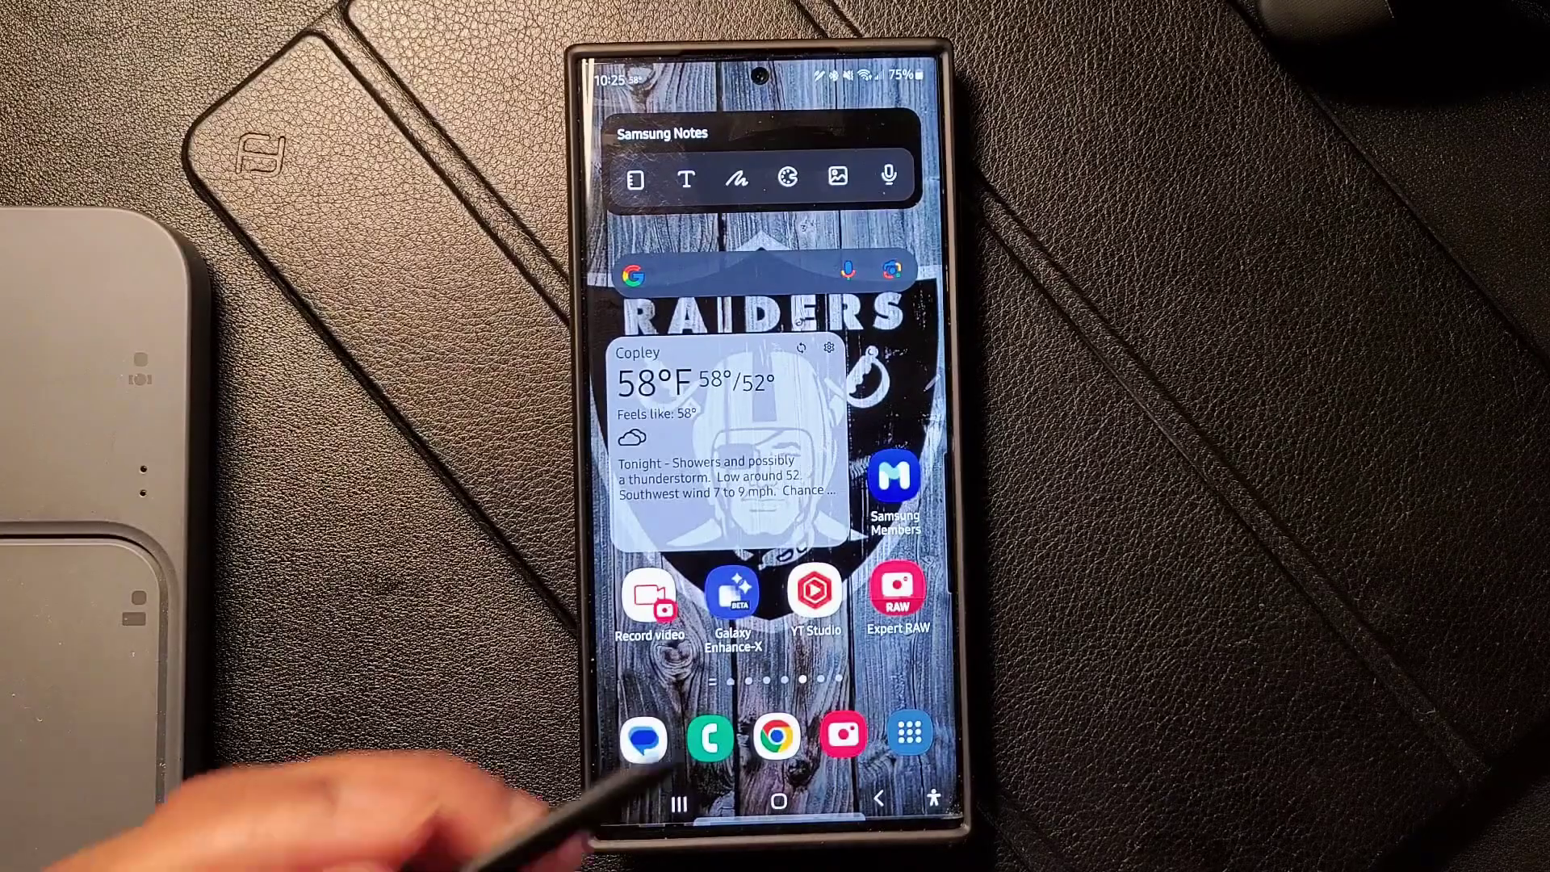
Step: Launch Samsung Members from the home screen to reach its Discover feed
left_click(885, 481)
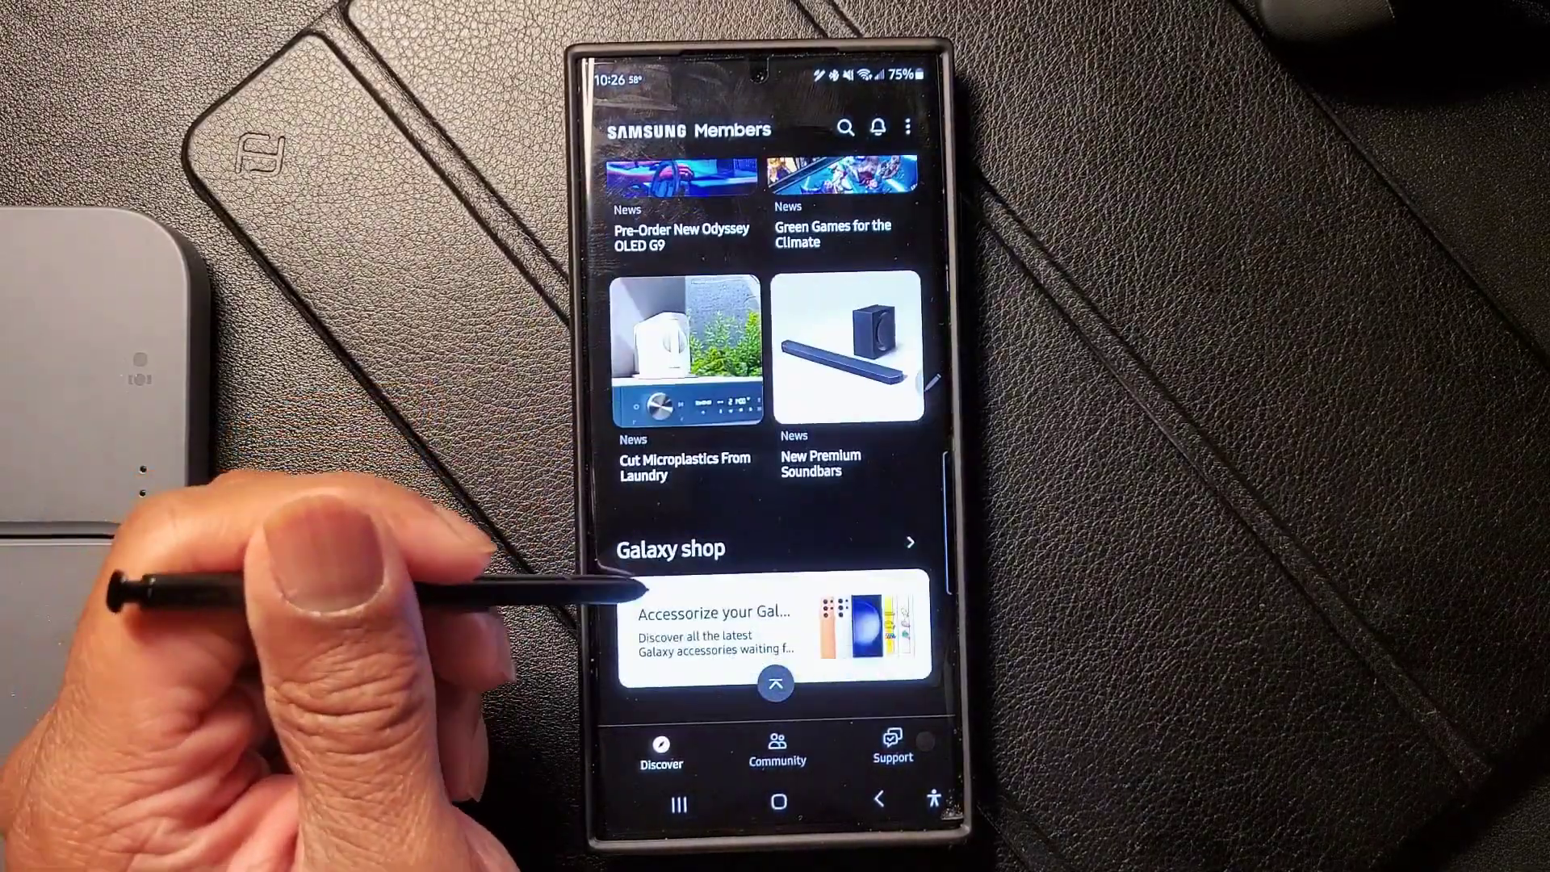
scroll("down", 3)
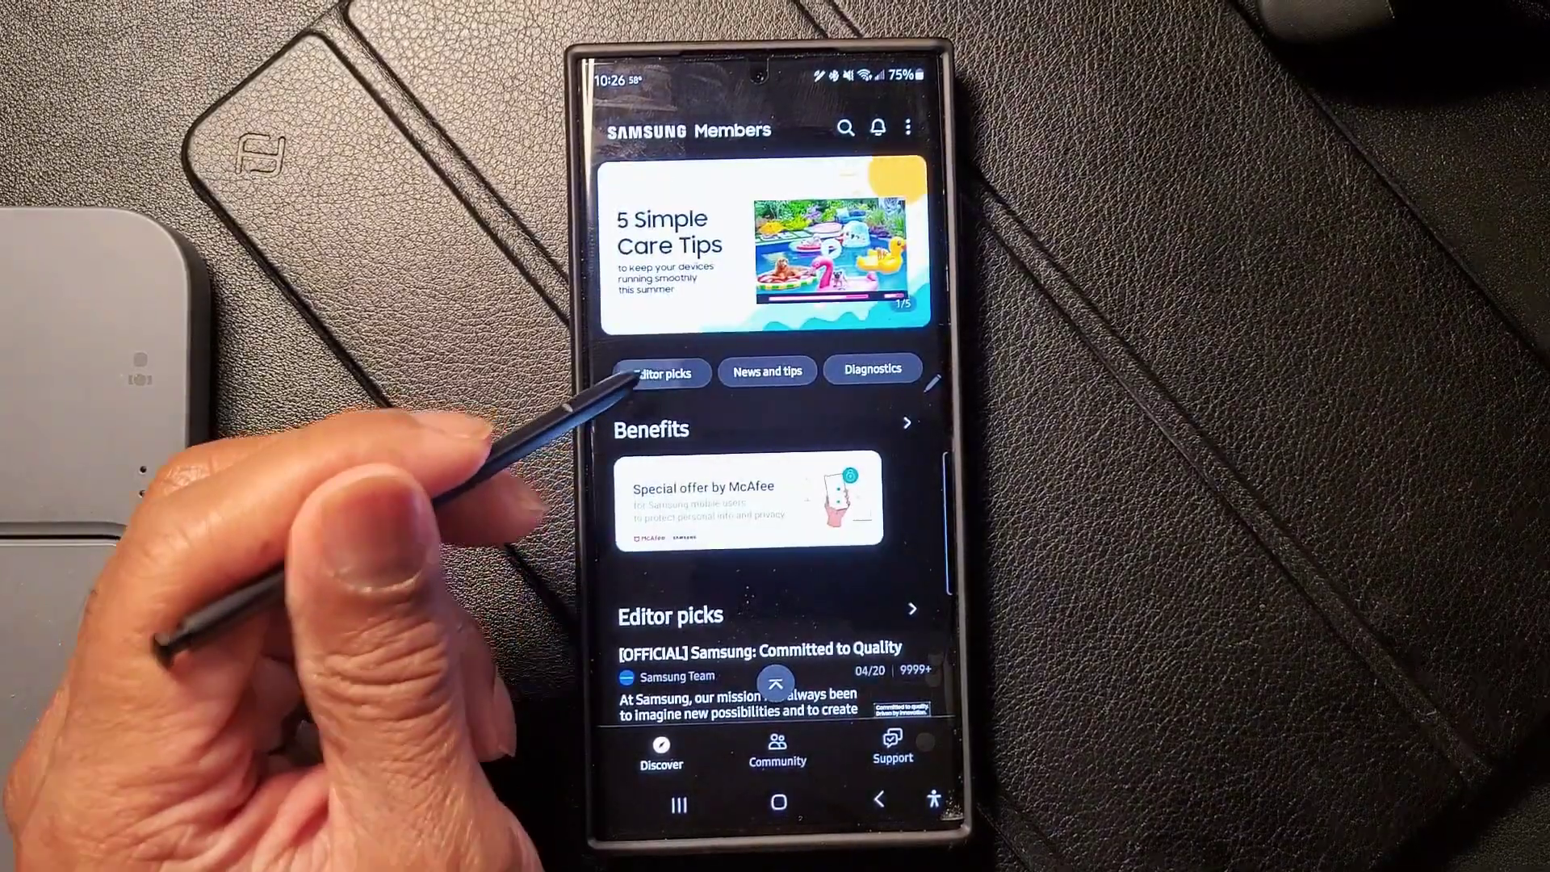
left_click(662, 371)
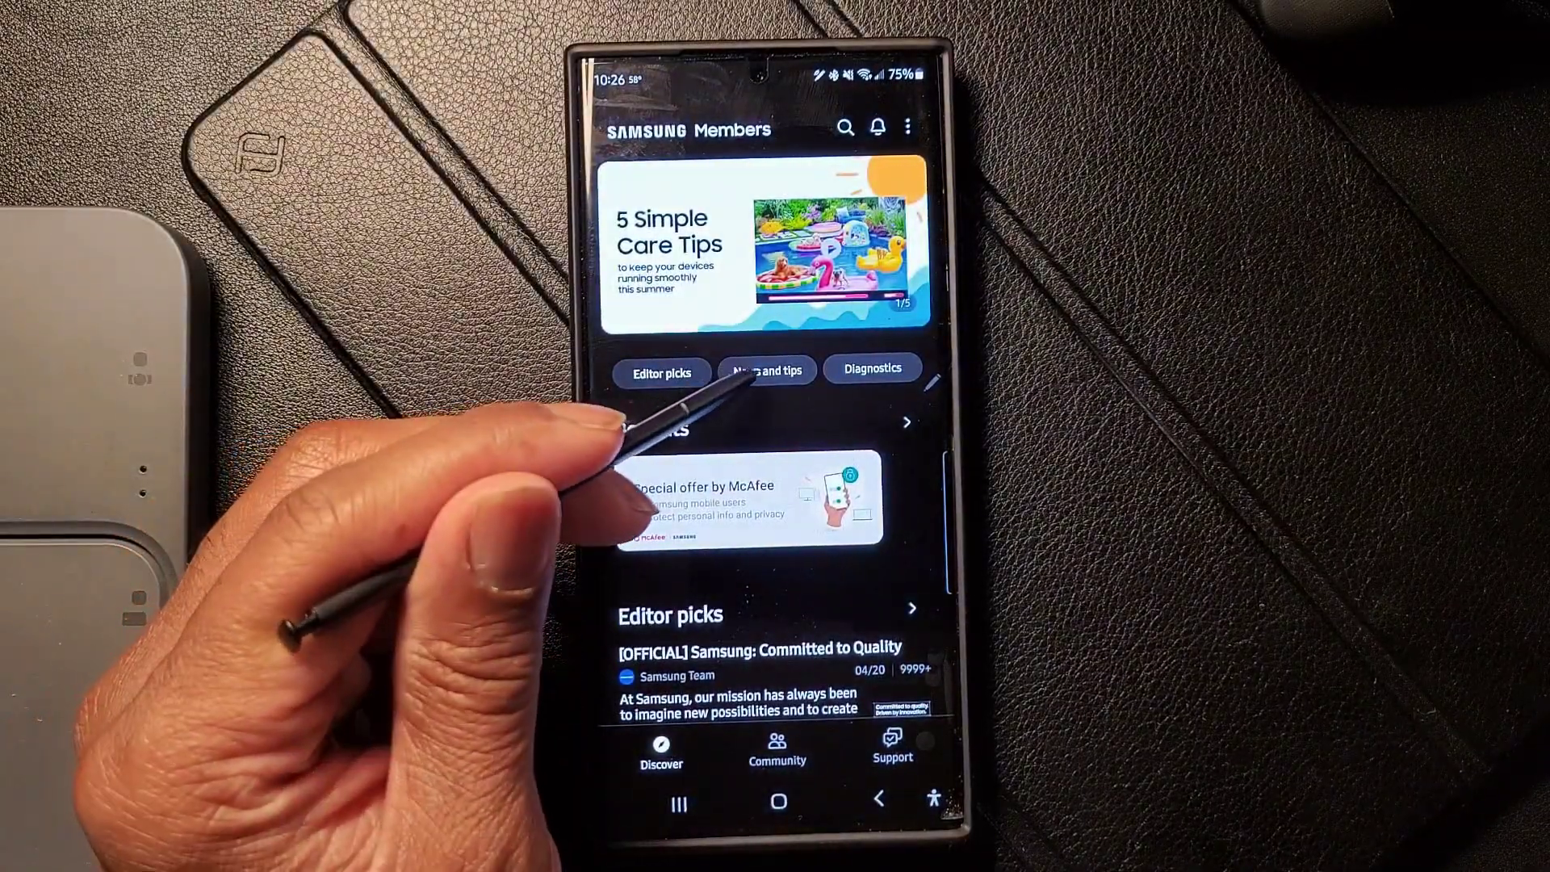
left_click(767, 368)
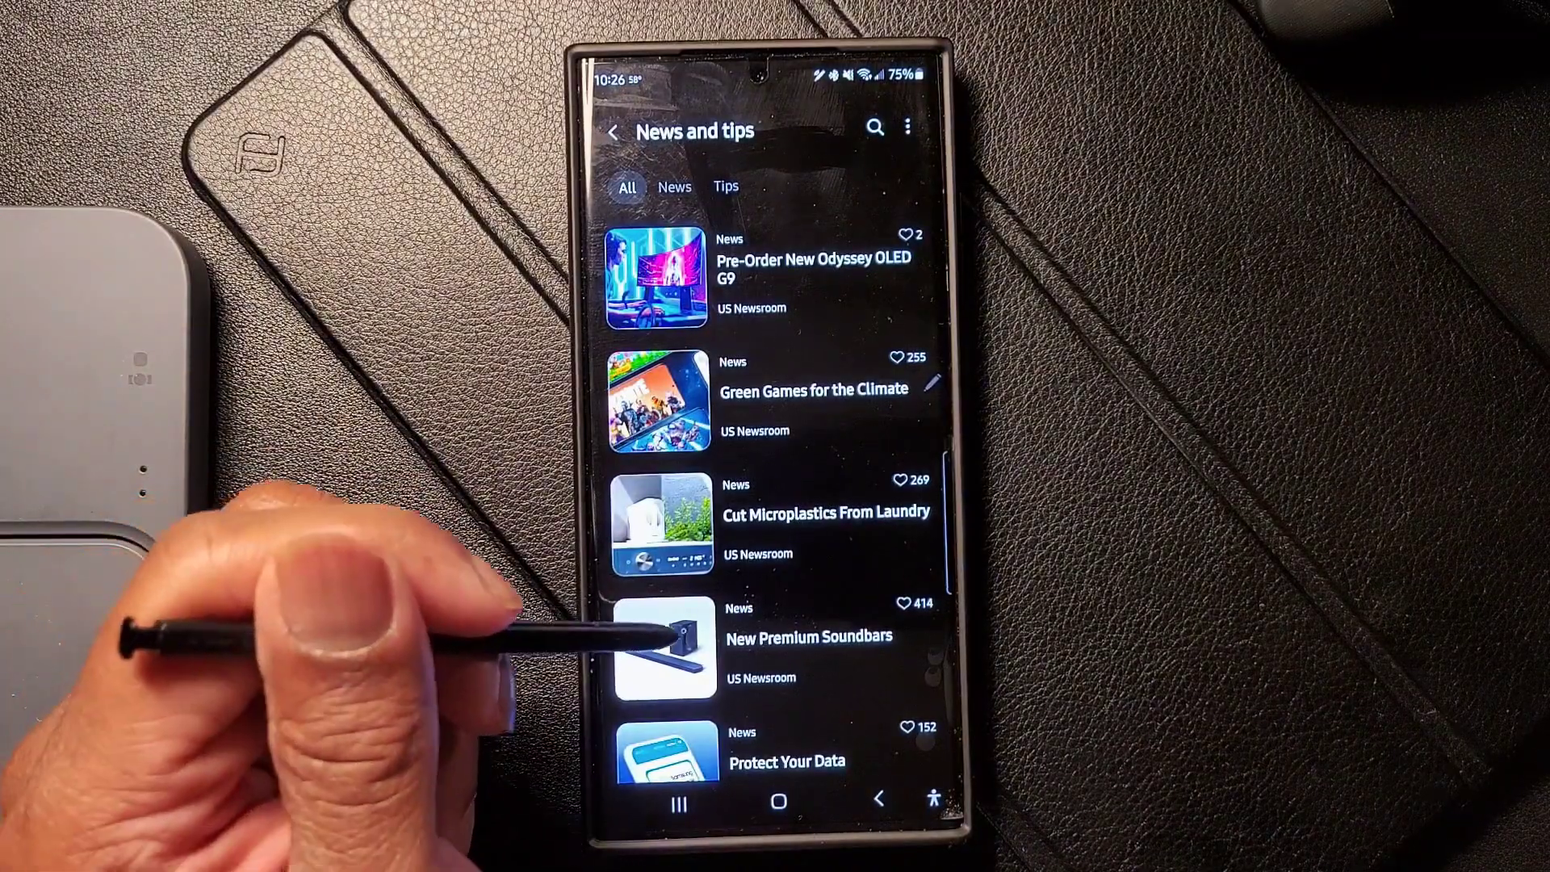
scroll("down", 3)
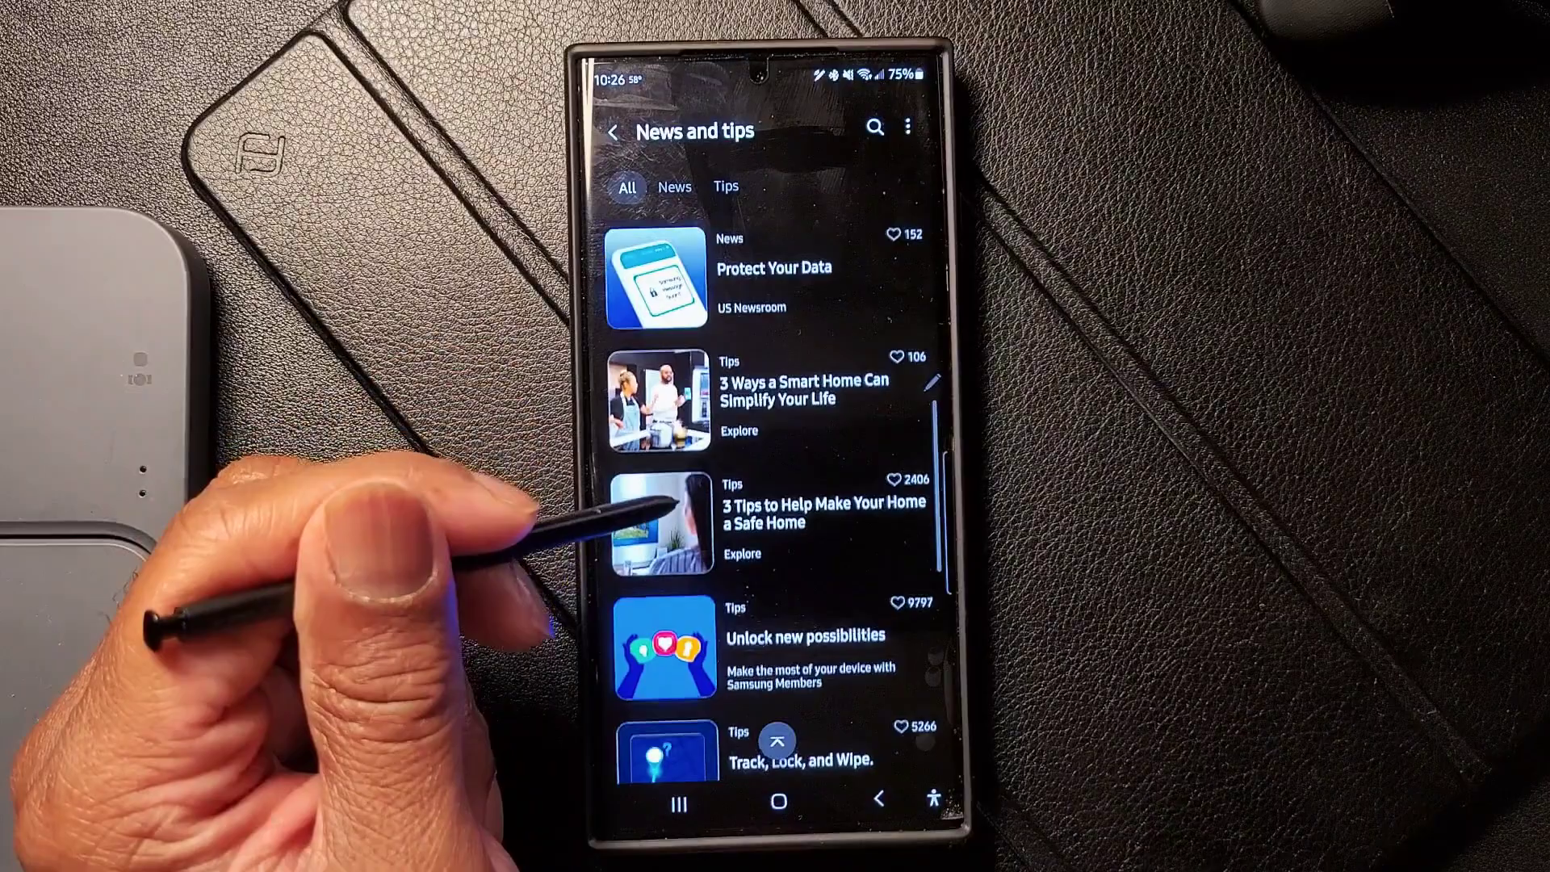
scroll("up", 3)
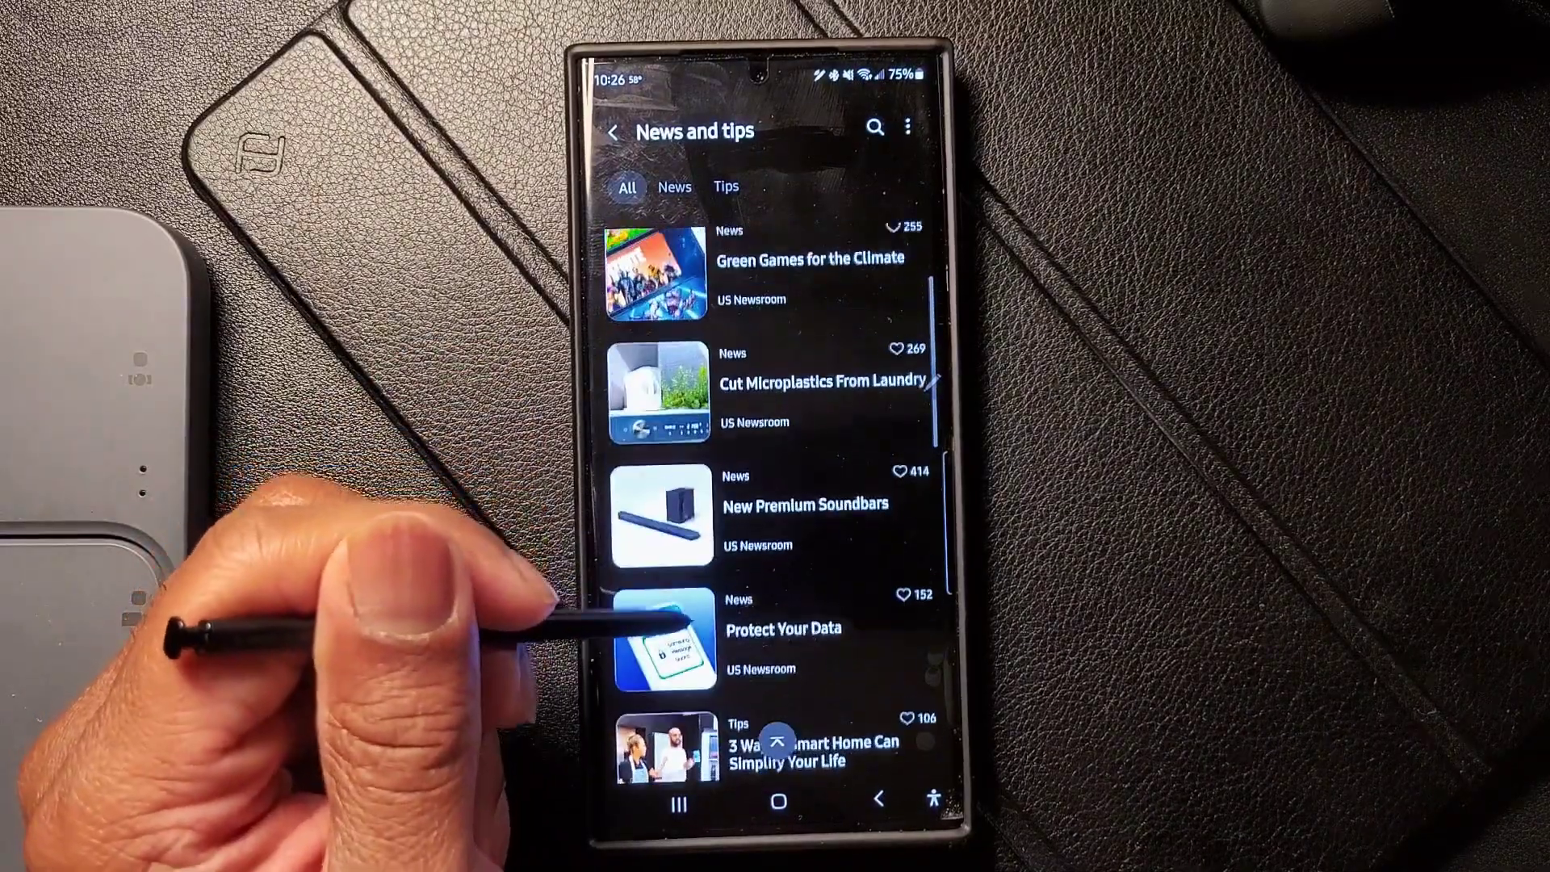
scroll("down", 3)
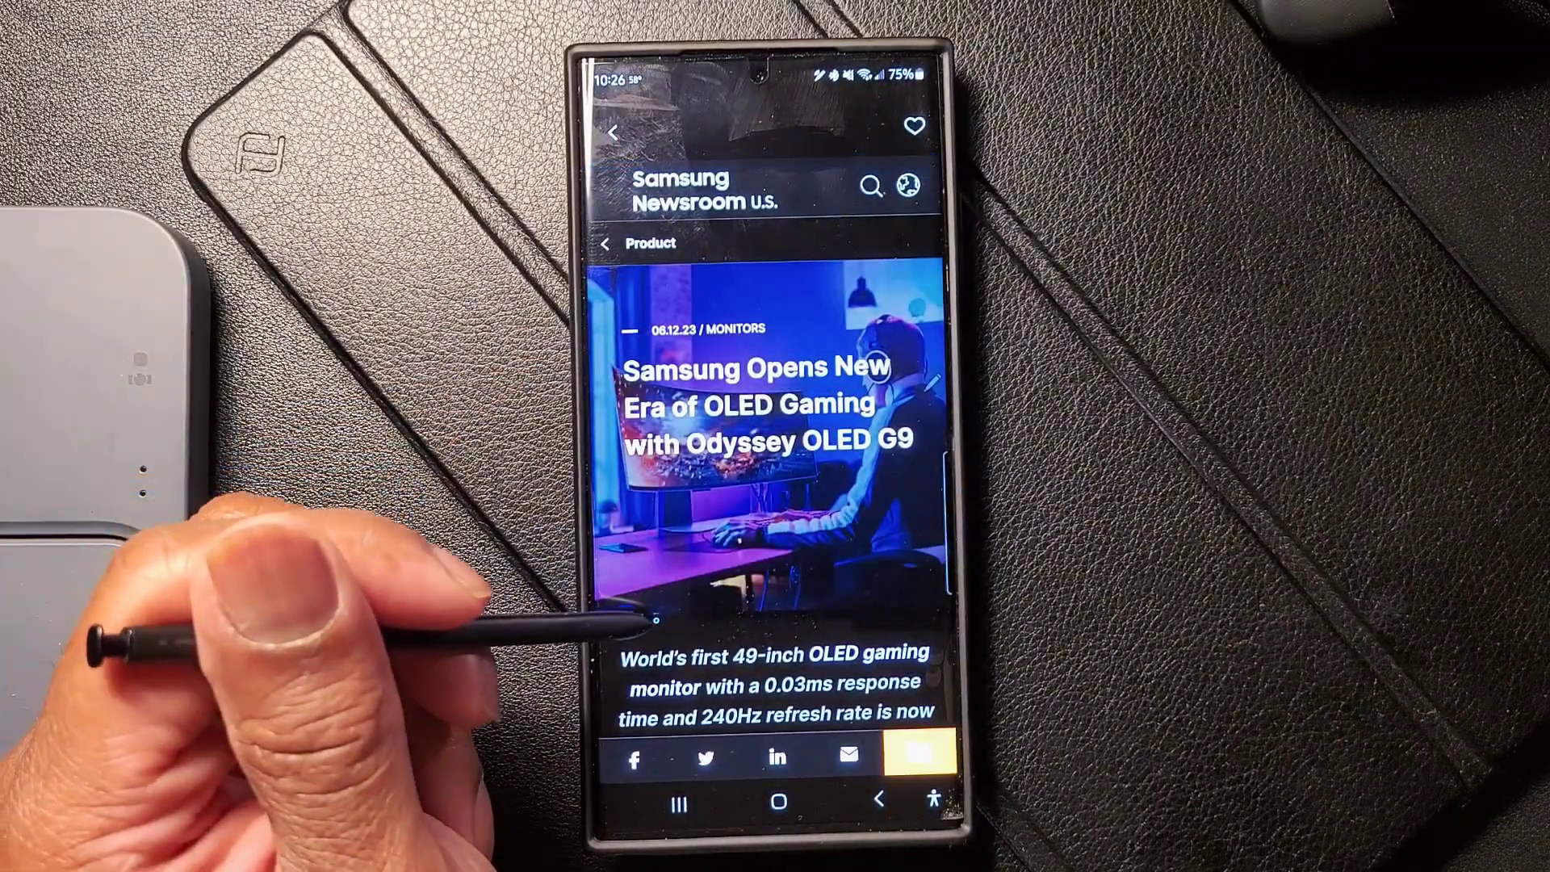
scroll("down", 3)
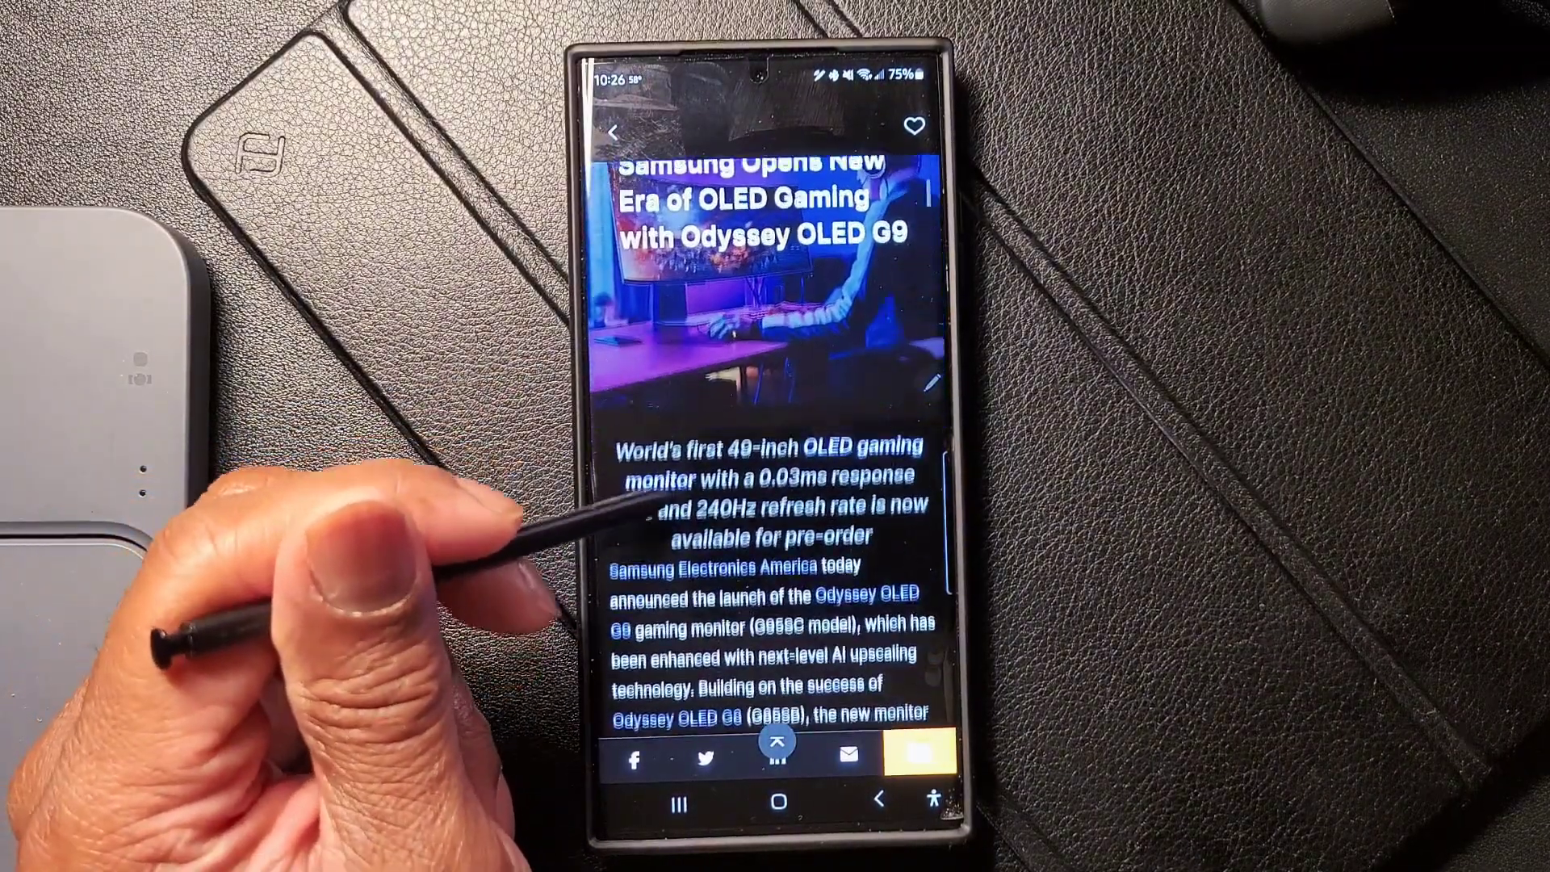
scroll("down", 3)
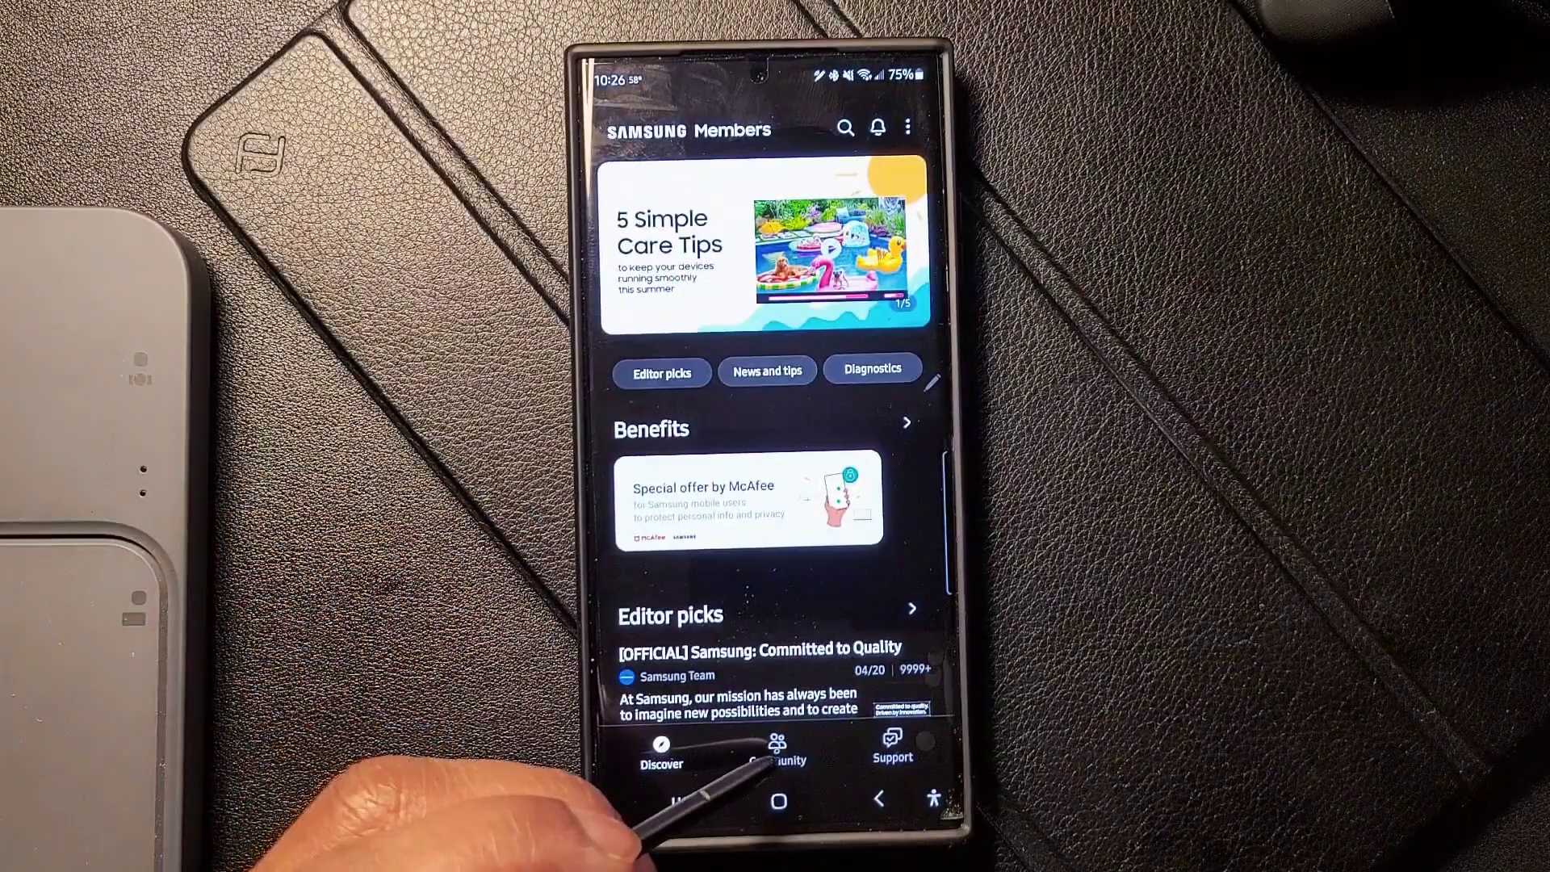
left_click(777, 751)
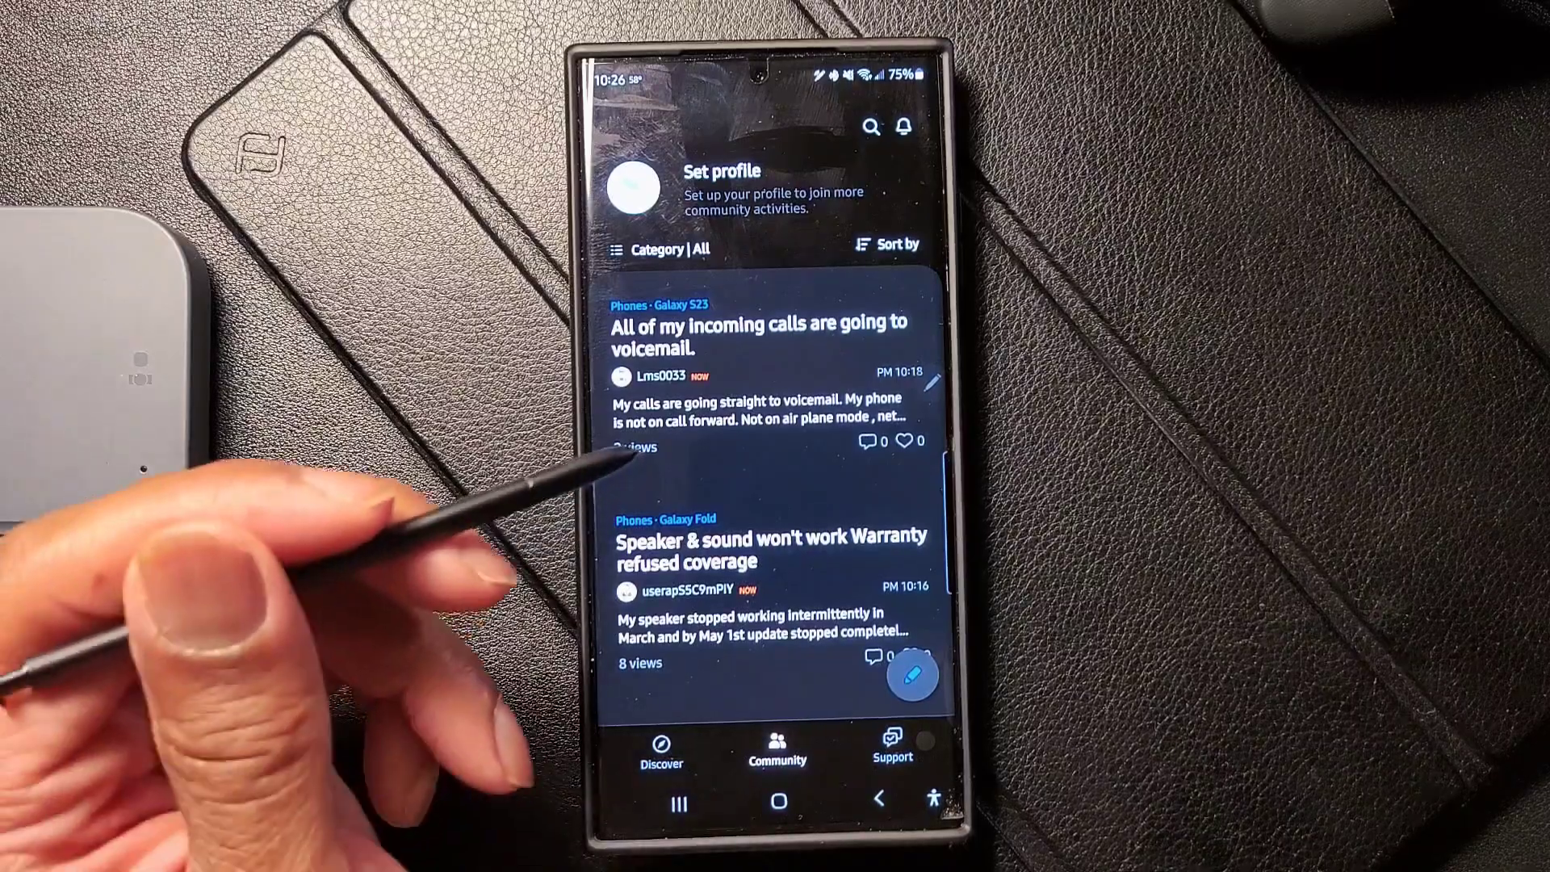
scroll("down", 3)
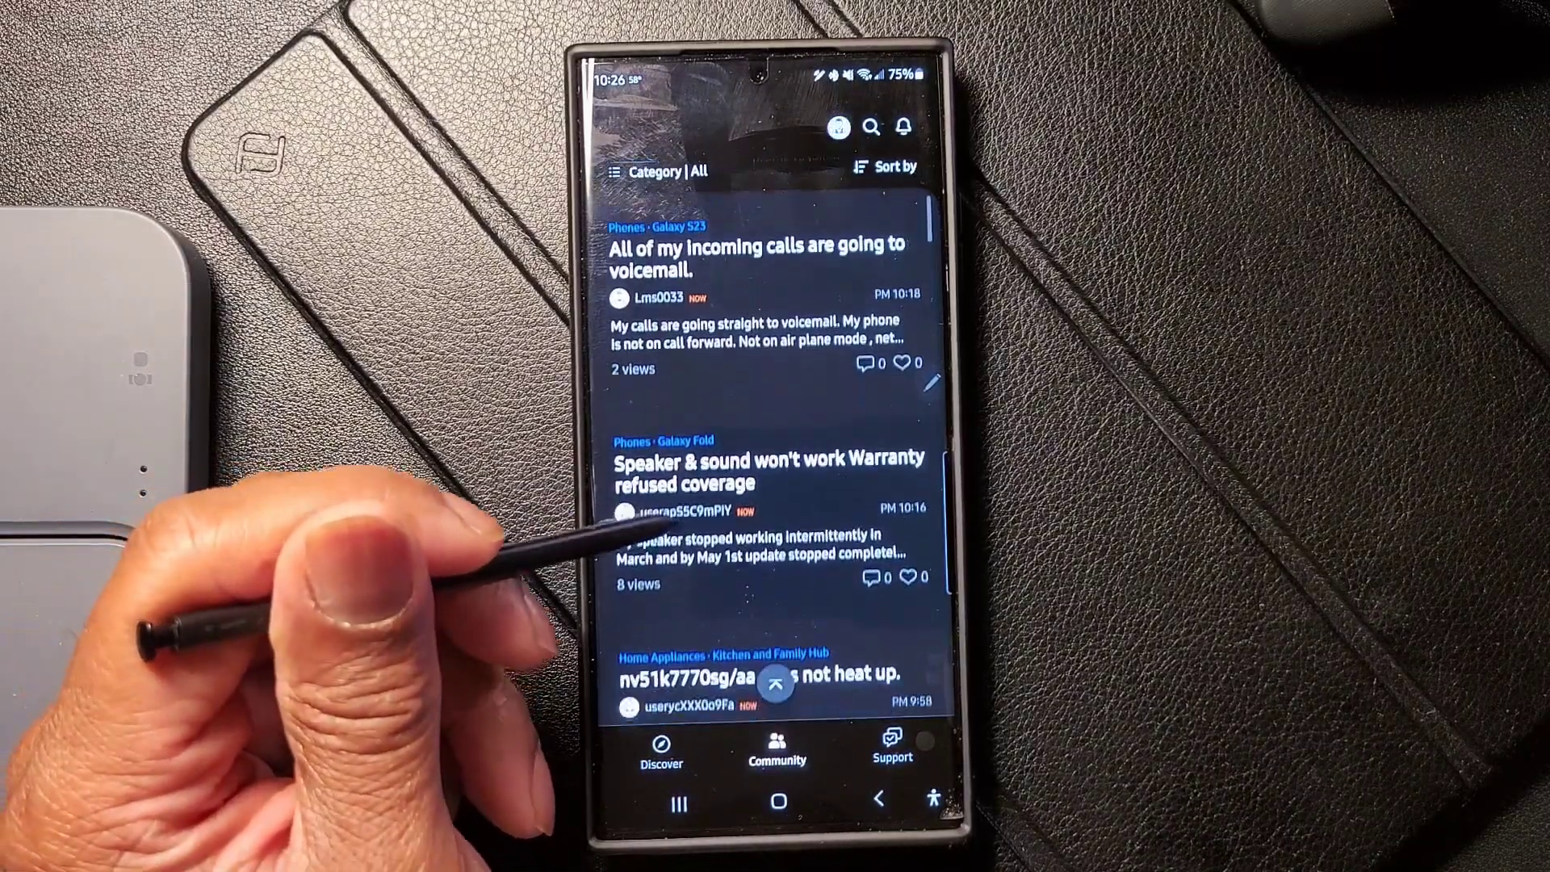
scroll("down", 3)
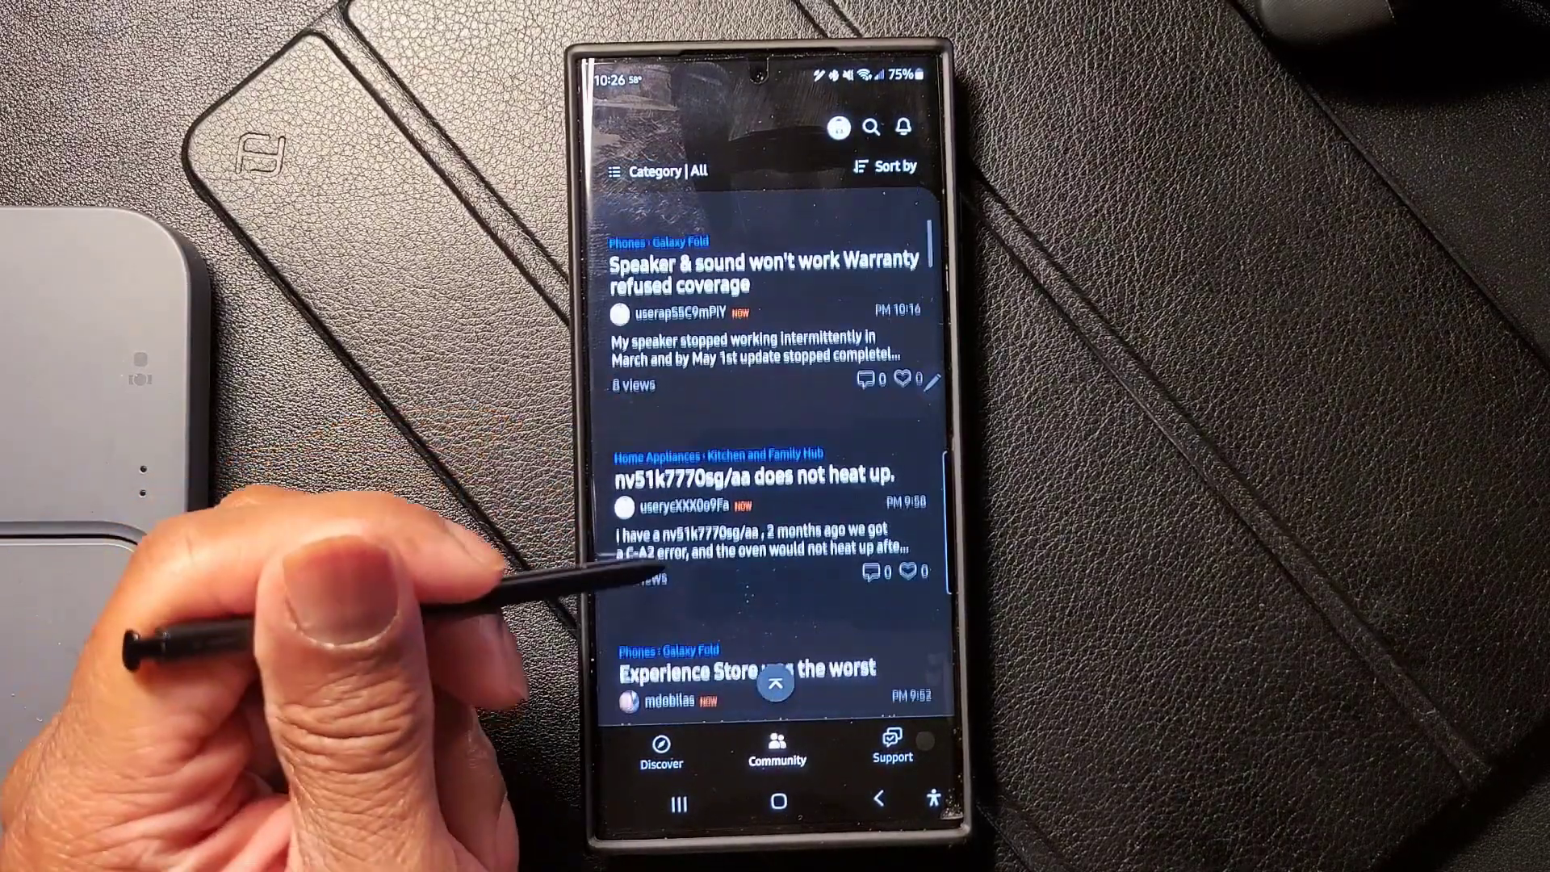
scroll("down", 3)
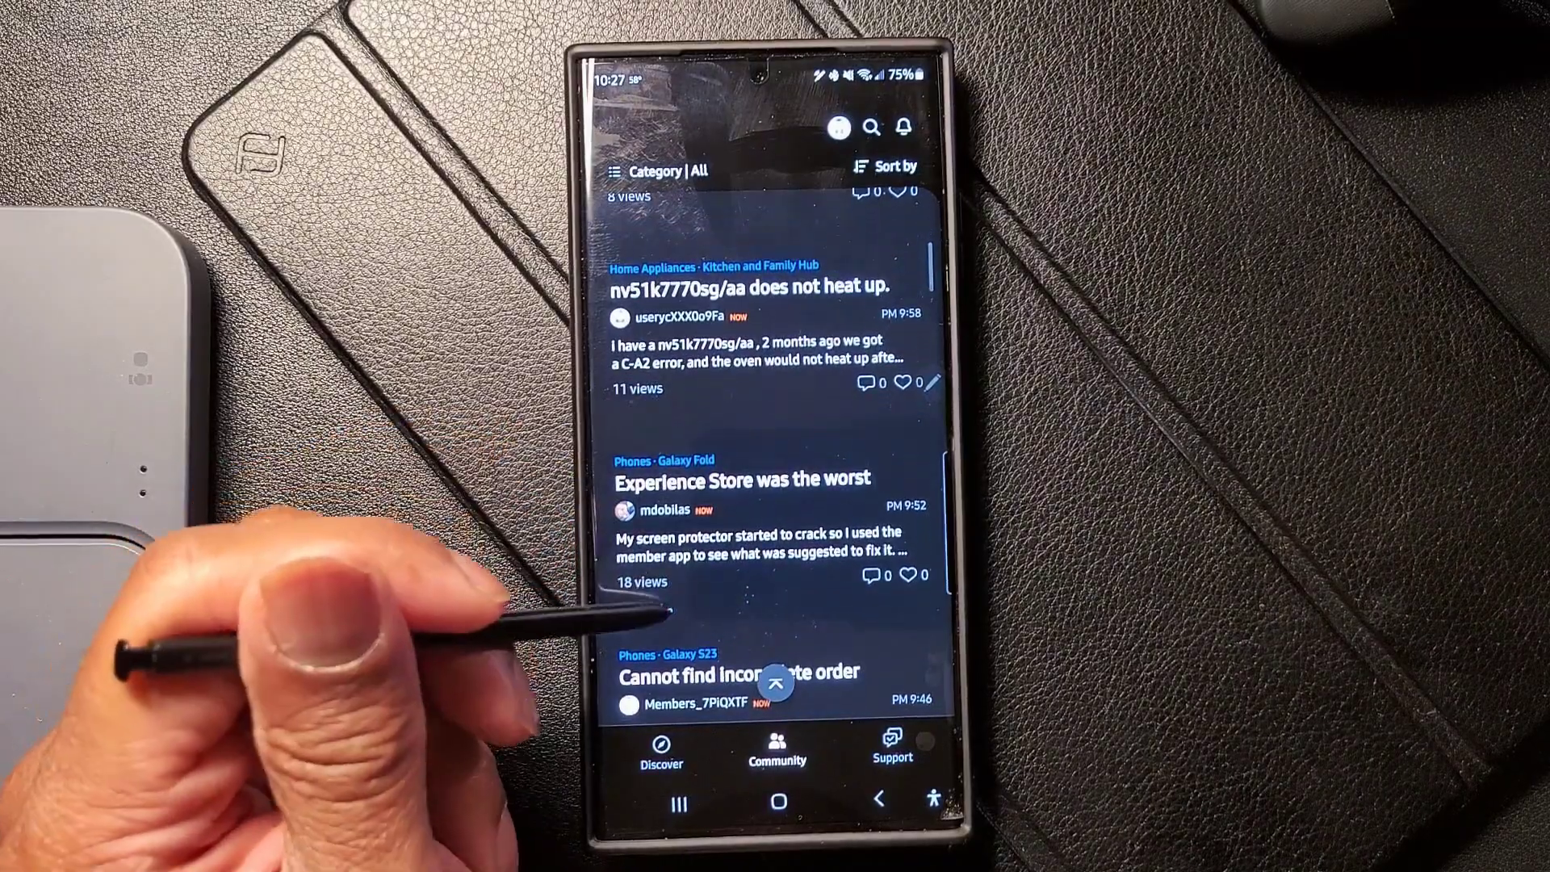
scroll("down", 3)
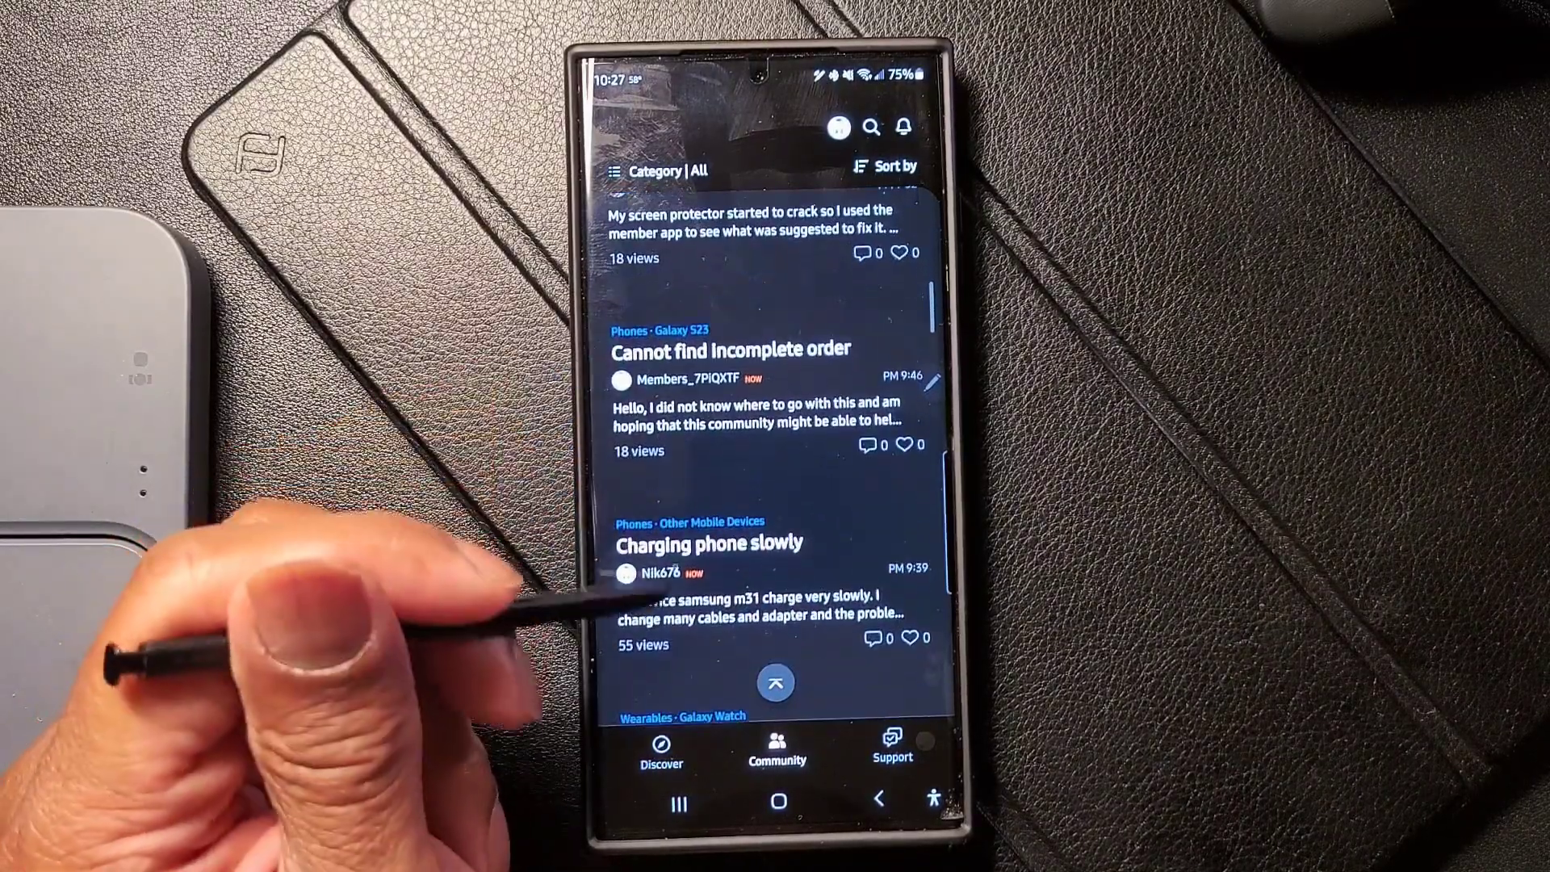
scroll("down", 3)
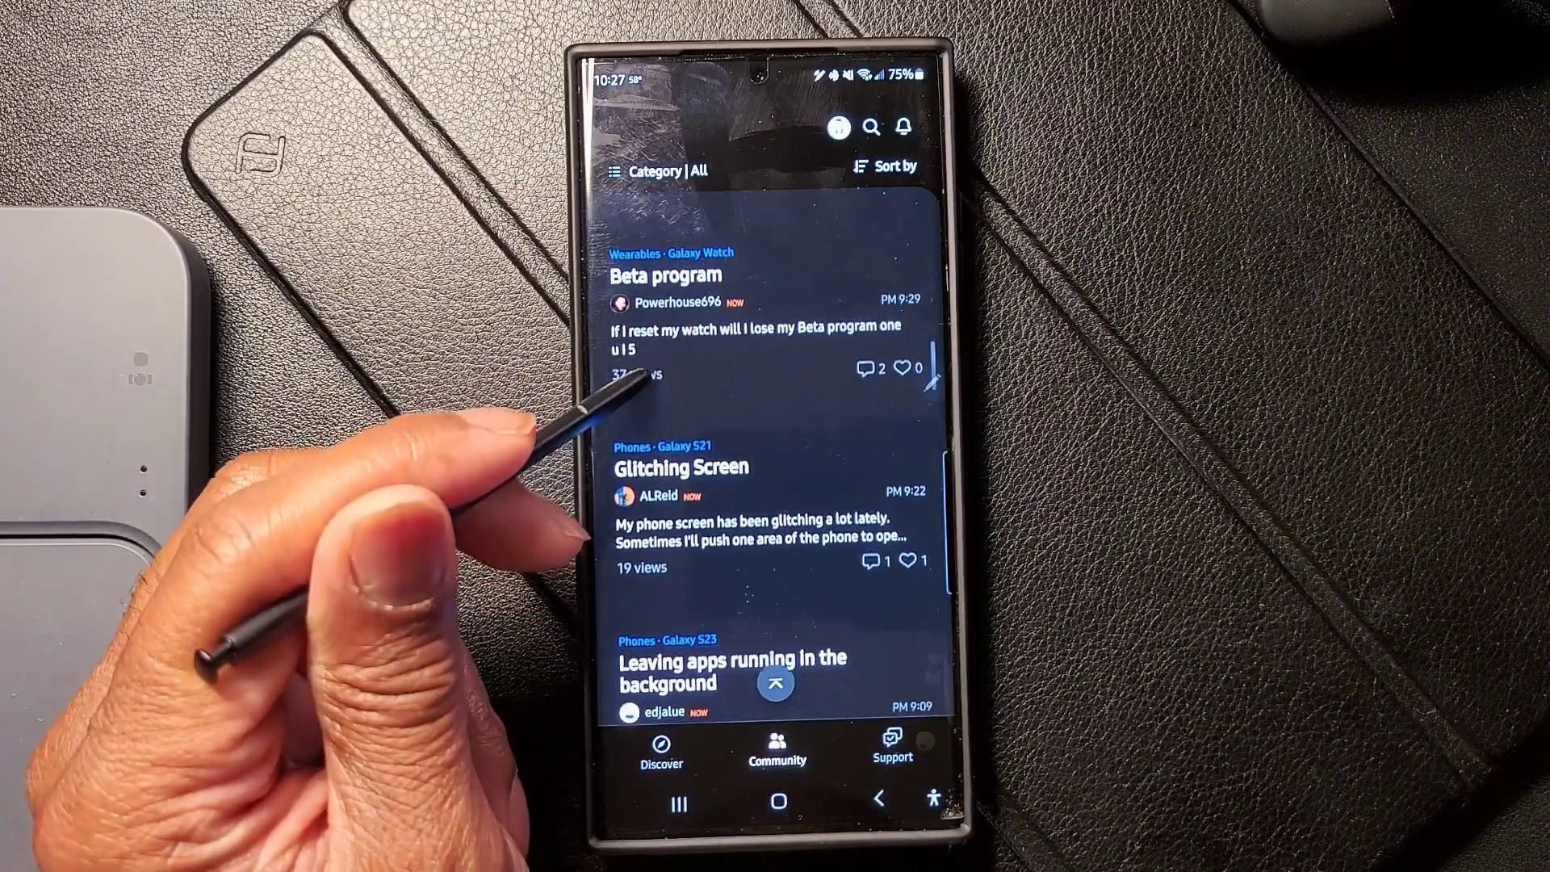
left_click(663, 276)
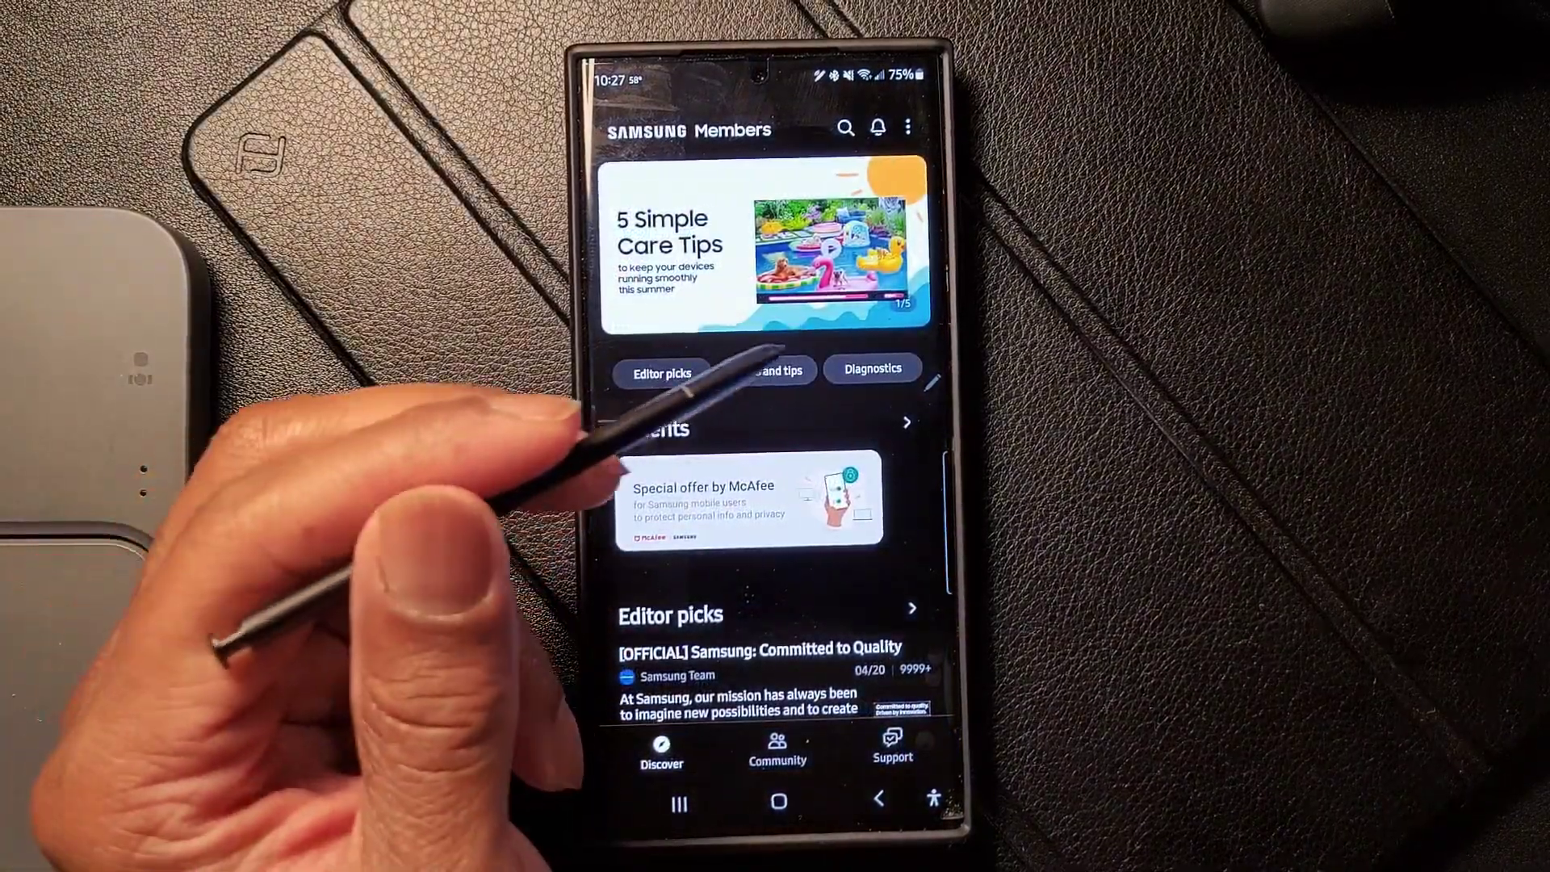
Step: Go from Diagnostics to Phone diagnostics and reveal the grid of 26 testable functions
left_click(873, 369)
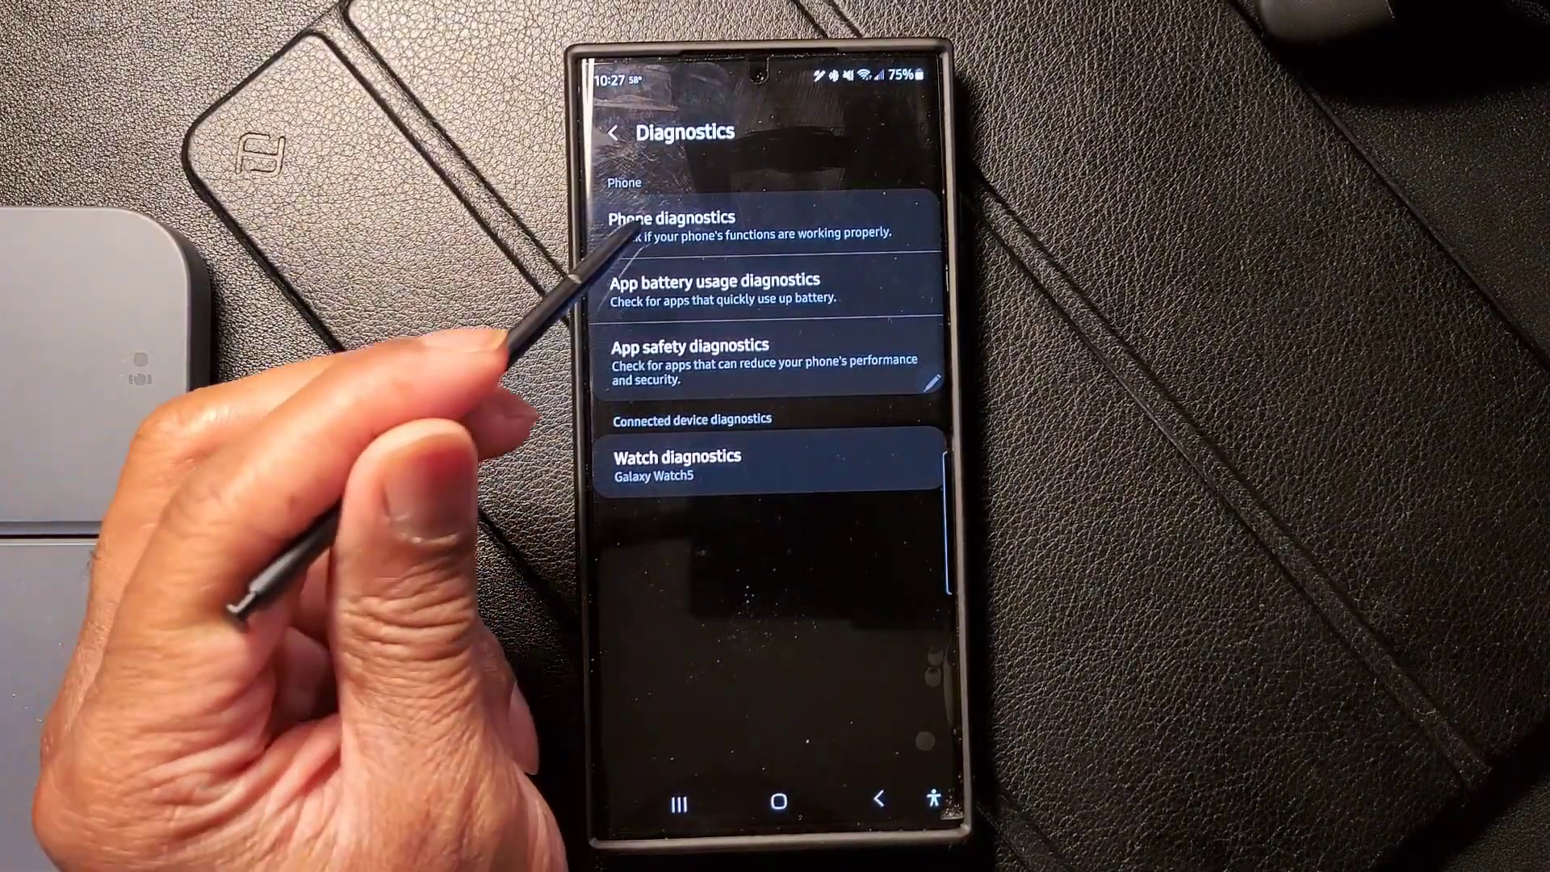
left_click(675, 219)
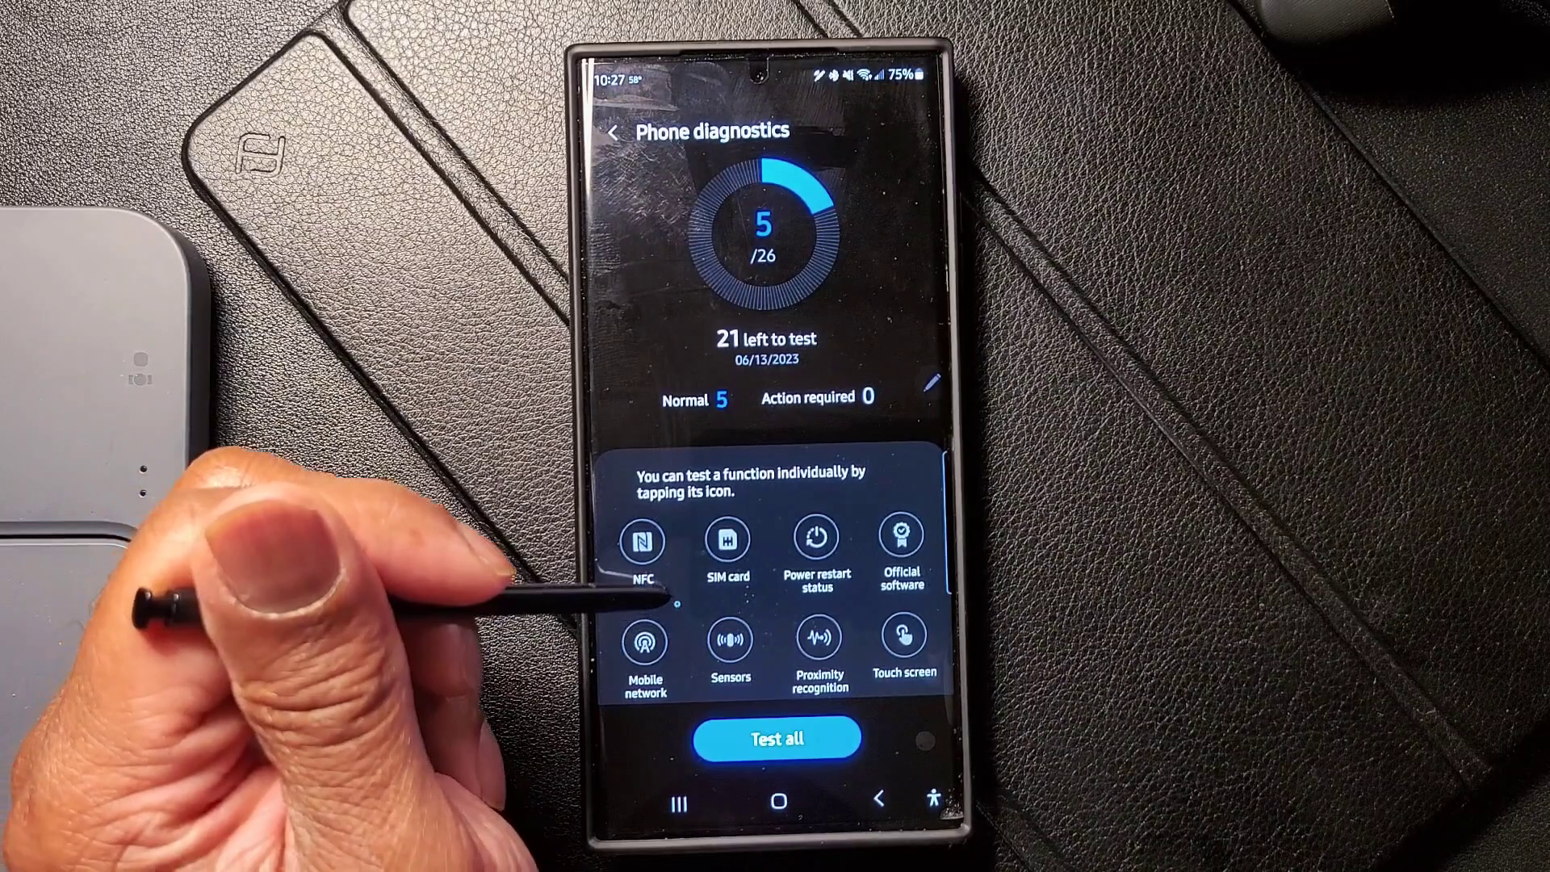
scroll("down", 3)
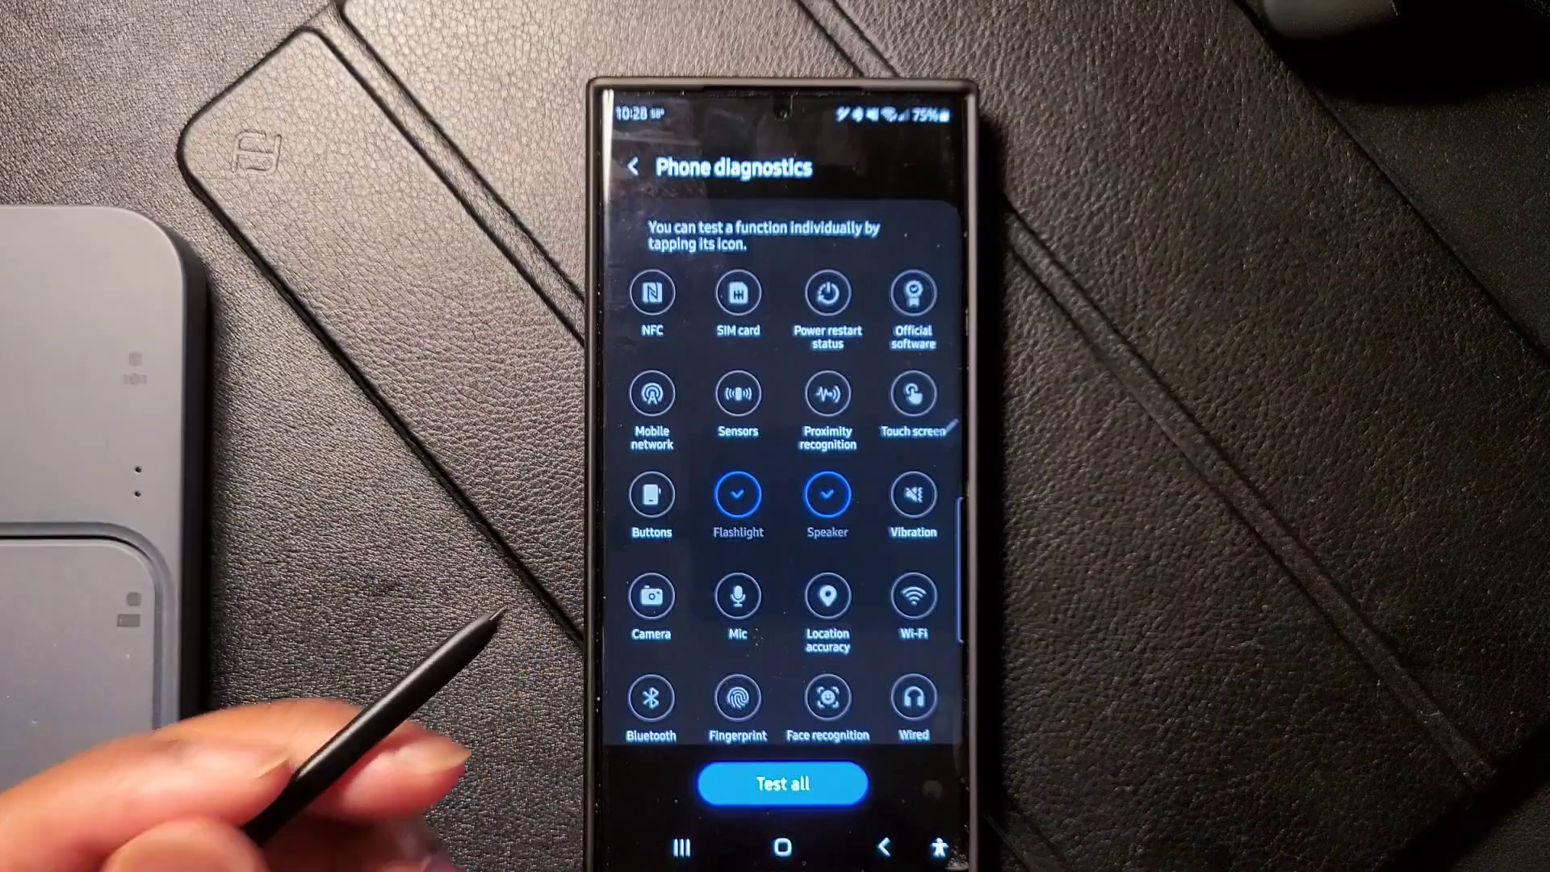
Step: Re-run the Speaker test, confirming in-call and media speakers as Normal, and return to the grid
left_click(825, 494)
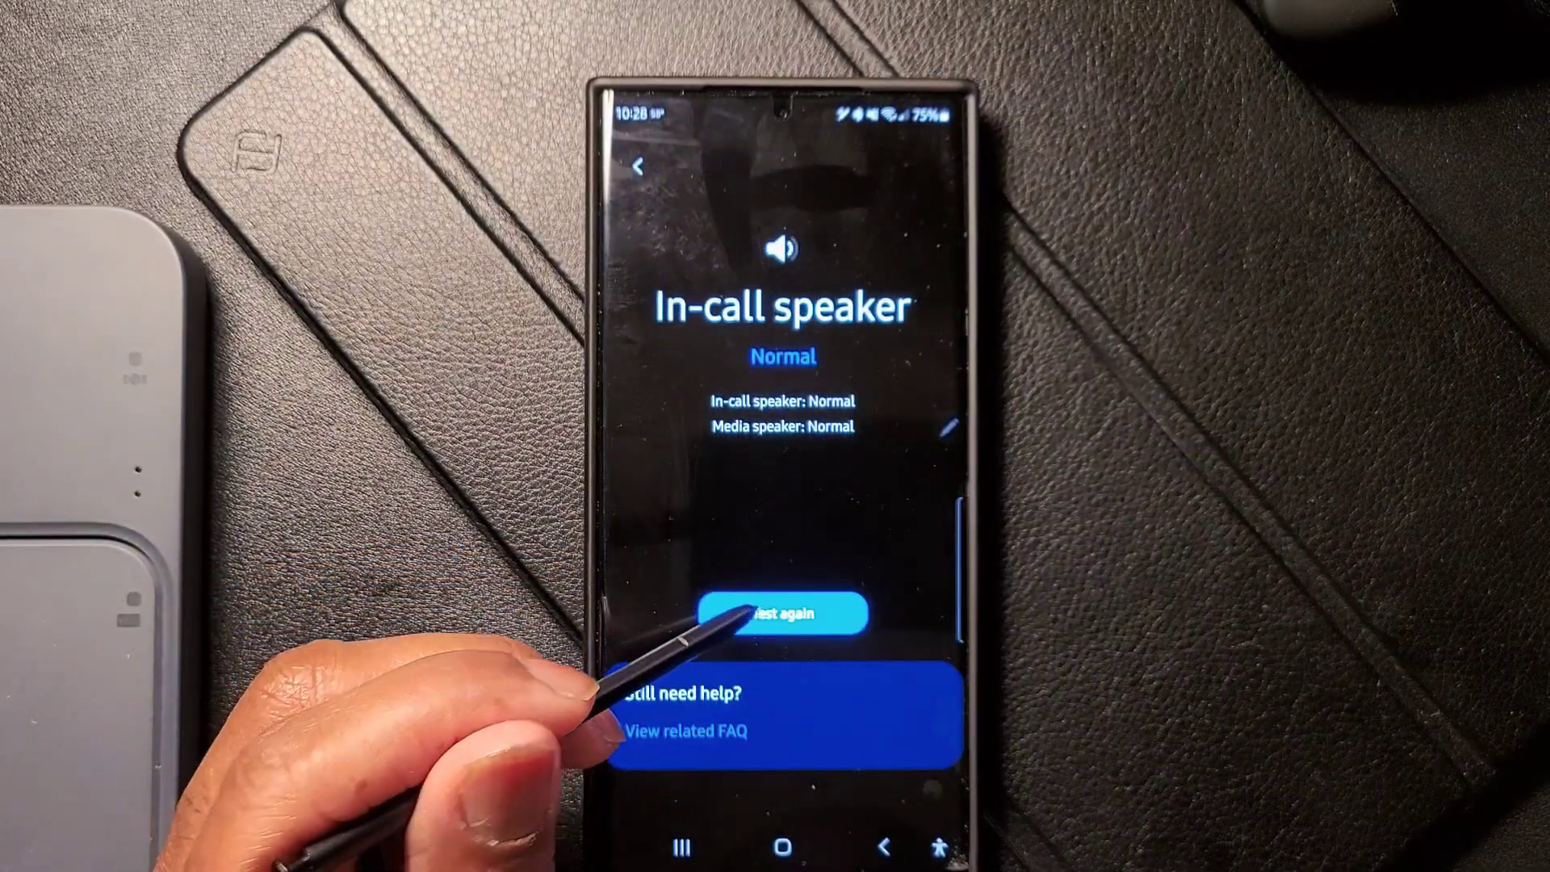
left_click(786, 633)
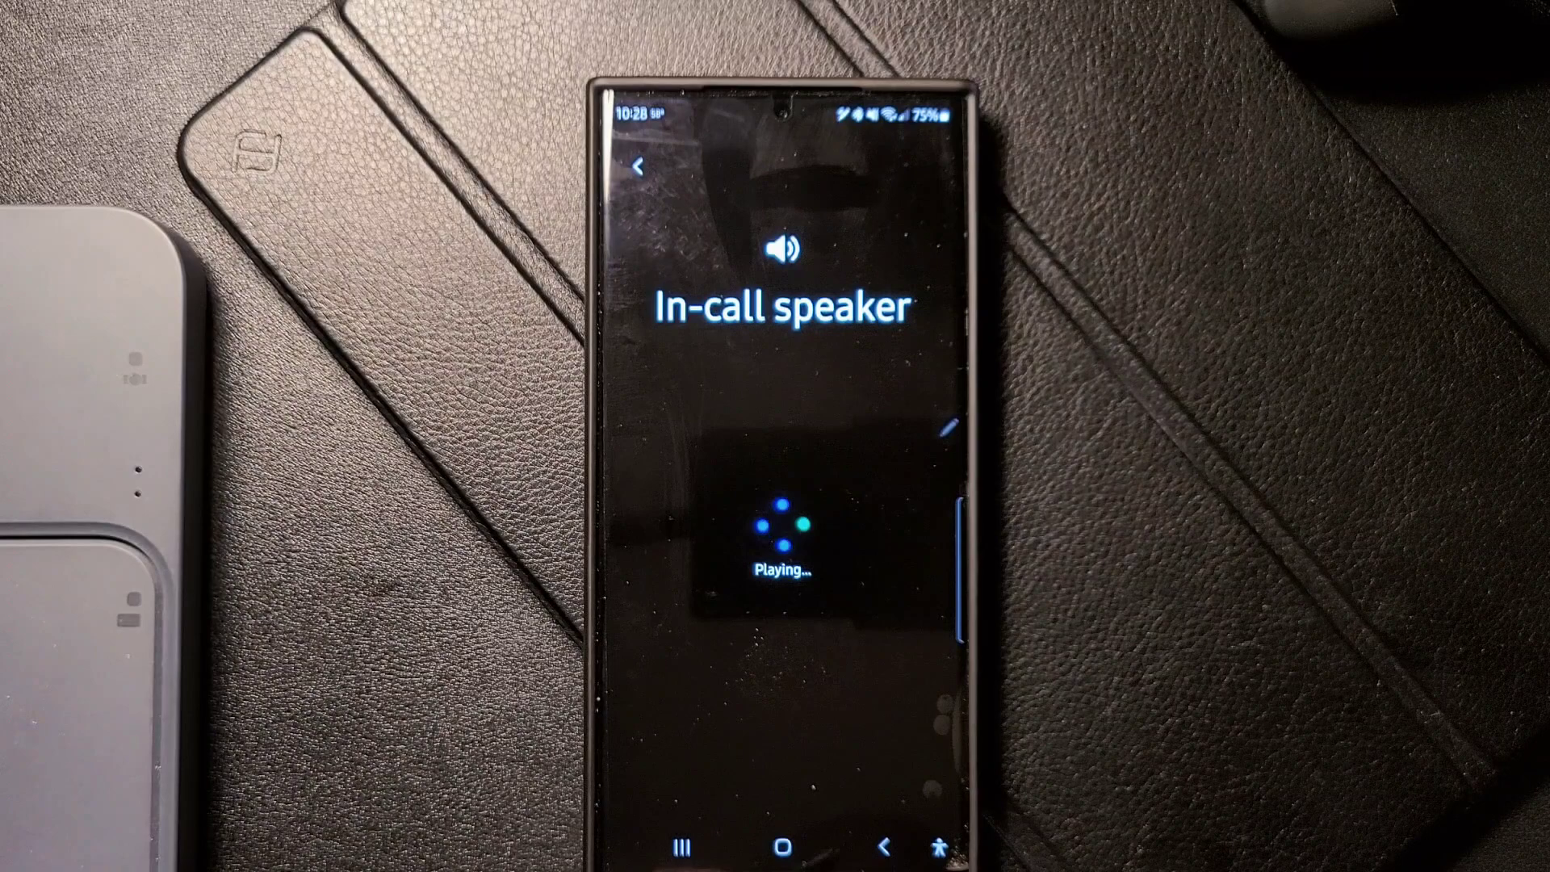
left_click(639, 166)
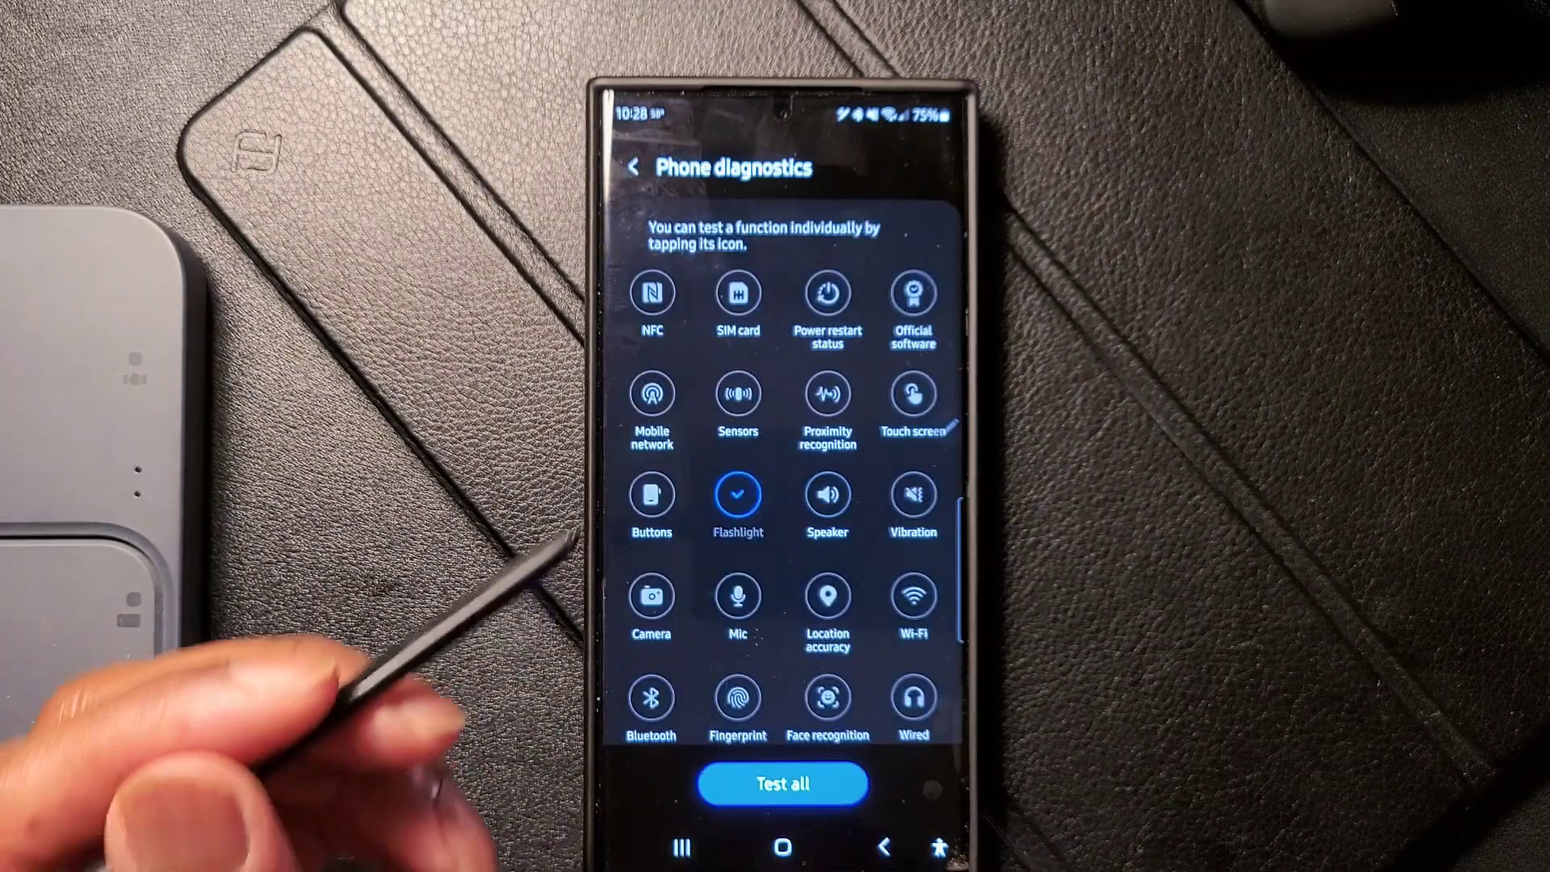
Step: Complete the S Pen touching test with a Normal result and return to the test grid
scroll("down", 3)
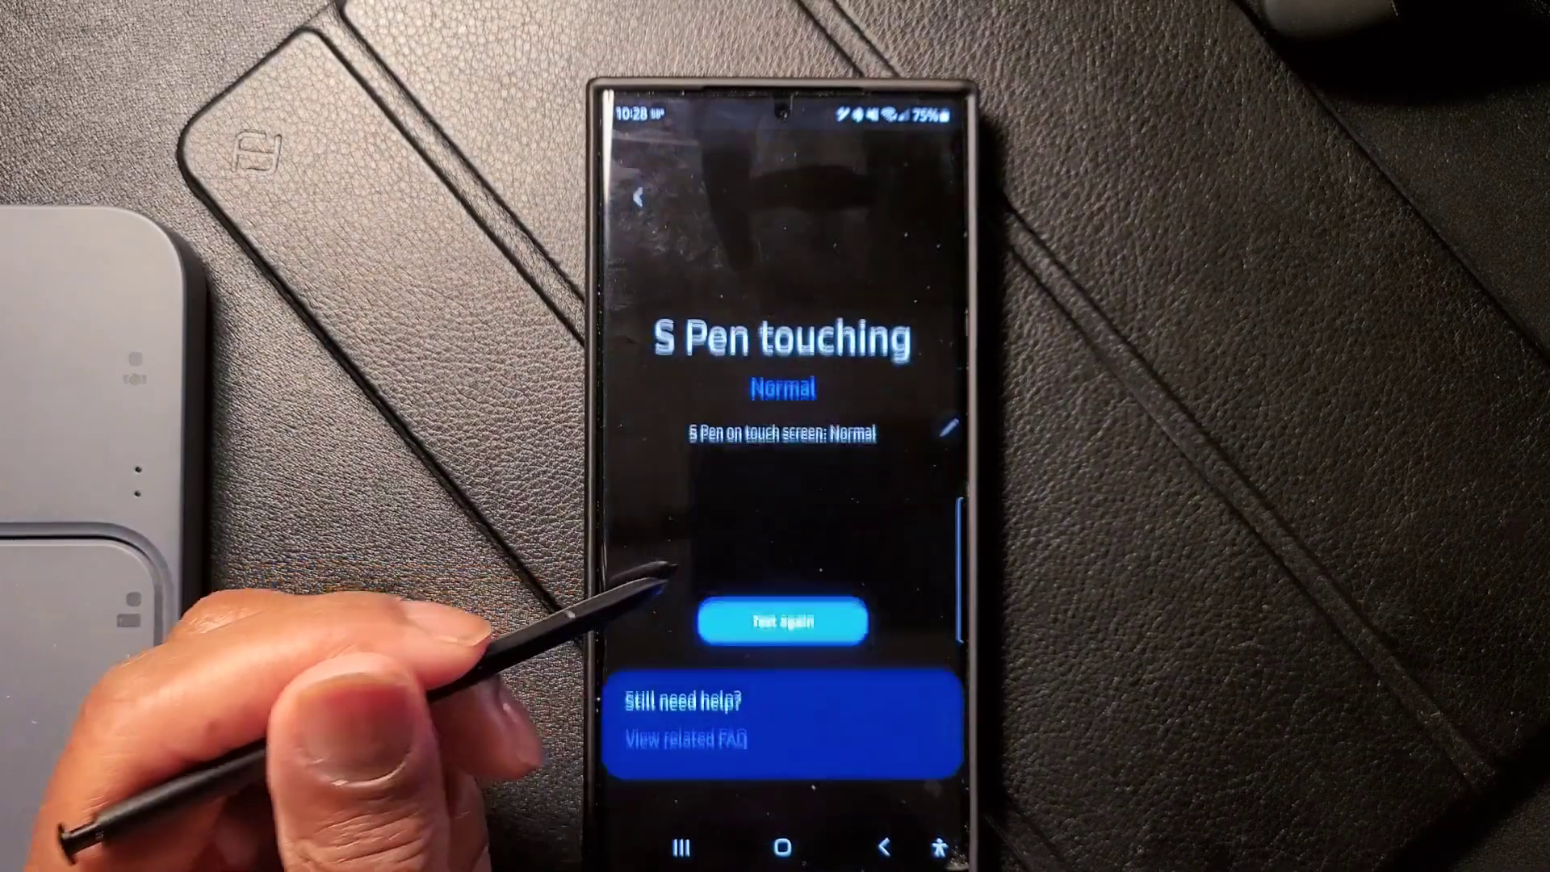
left_click(783, 620)
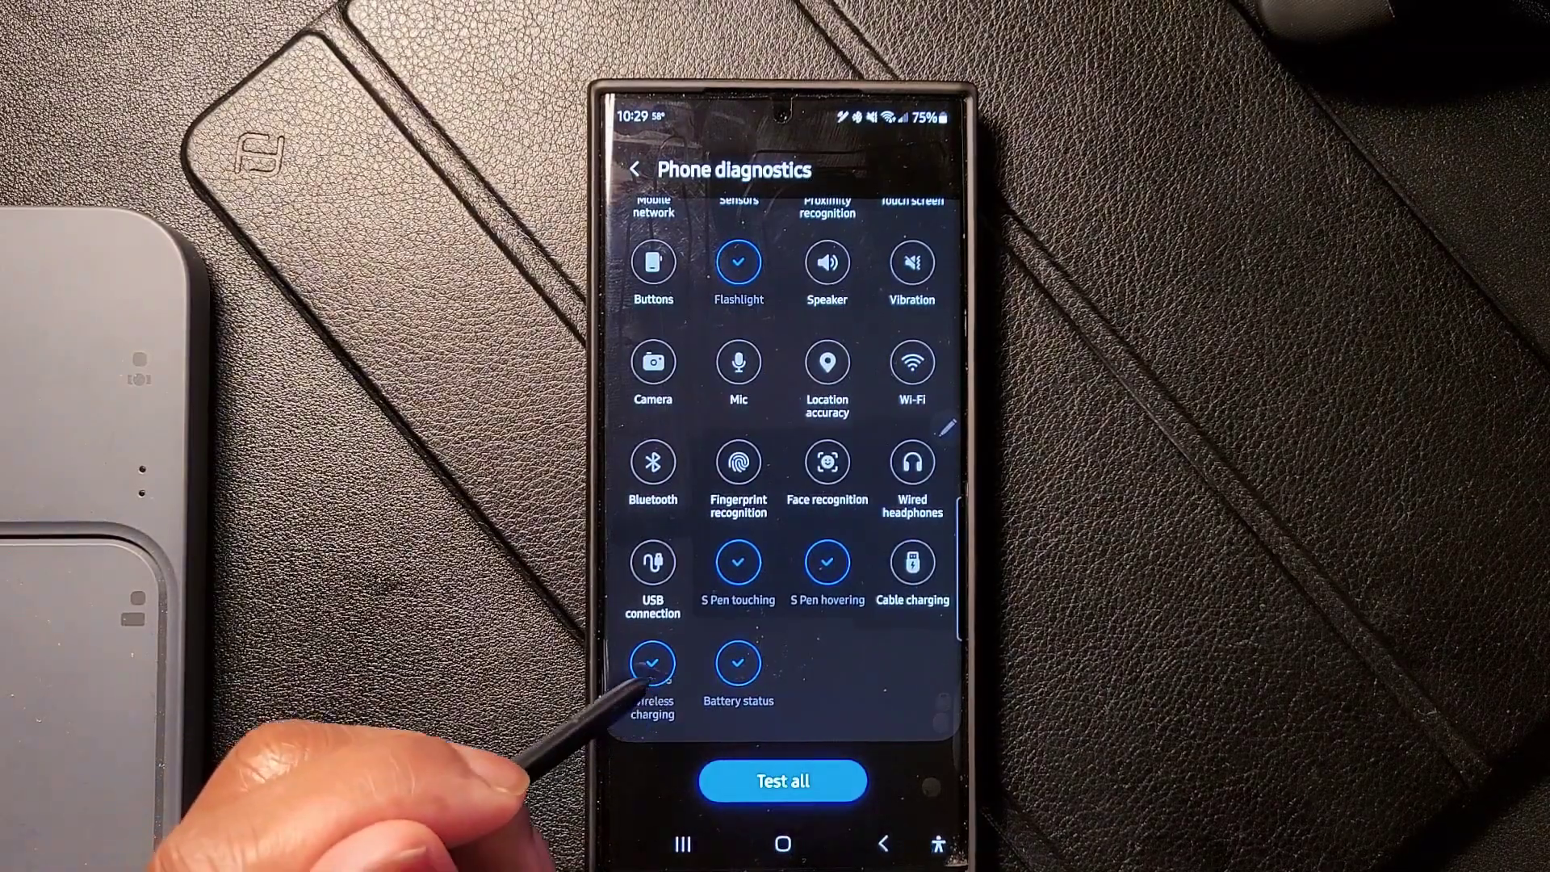
Step: Back out of Phone diagnostics to the Discover feed with Benefits and Editor picks
left_click(653, 666)
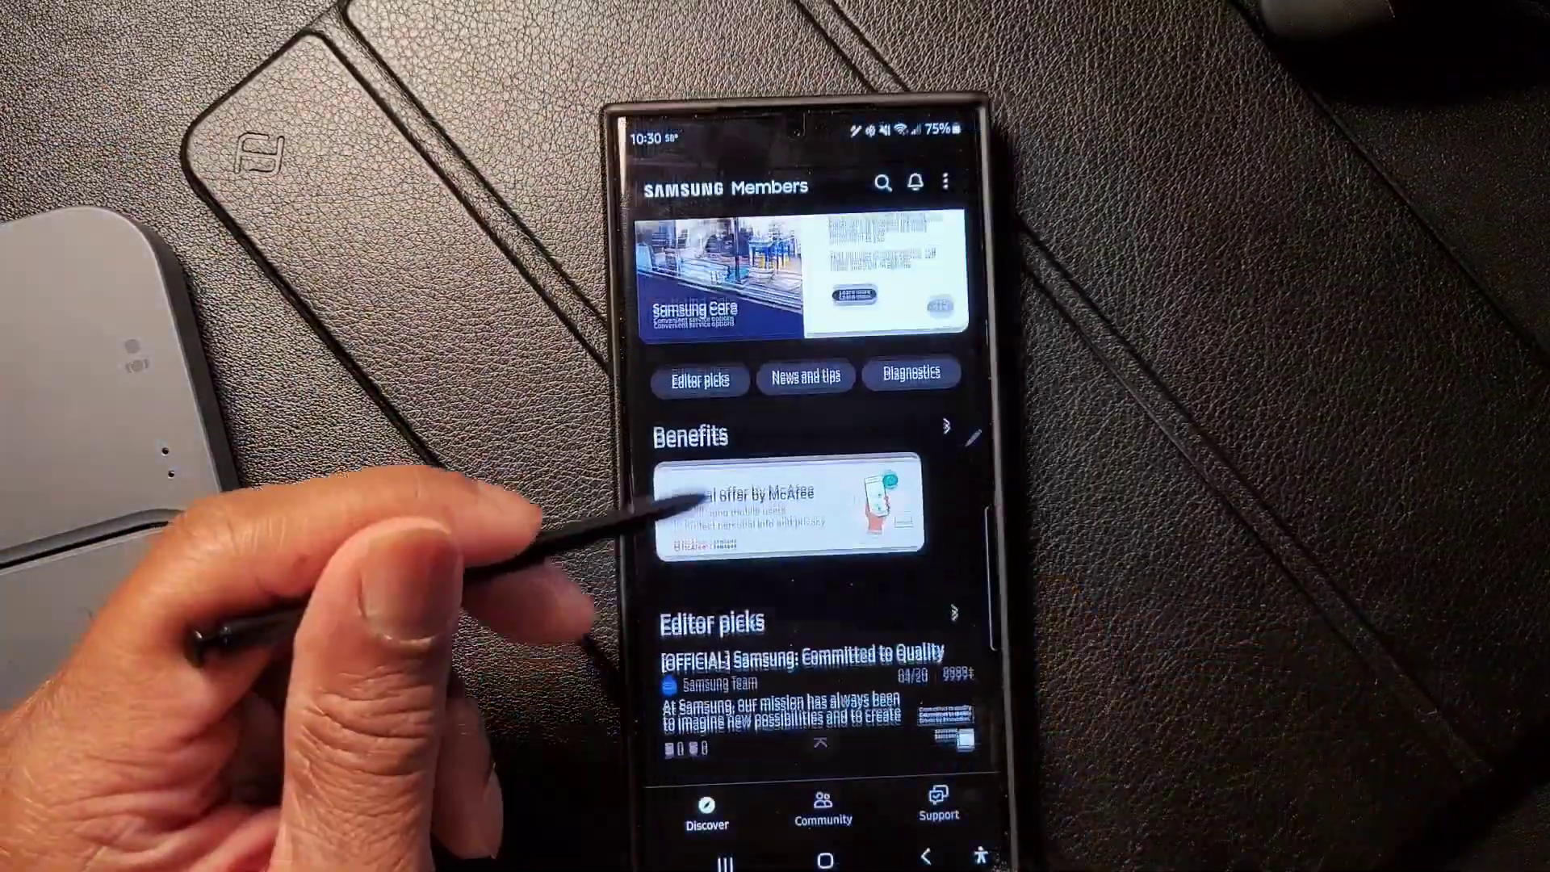
scroll("down", 3)
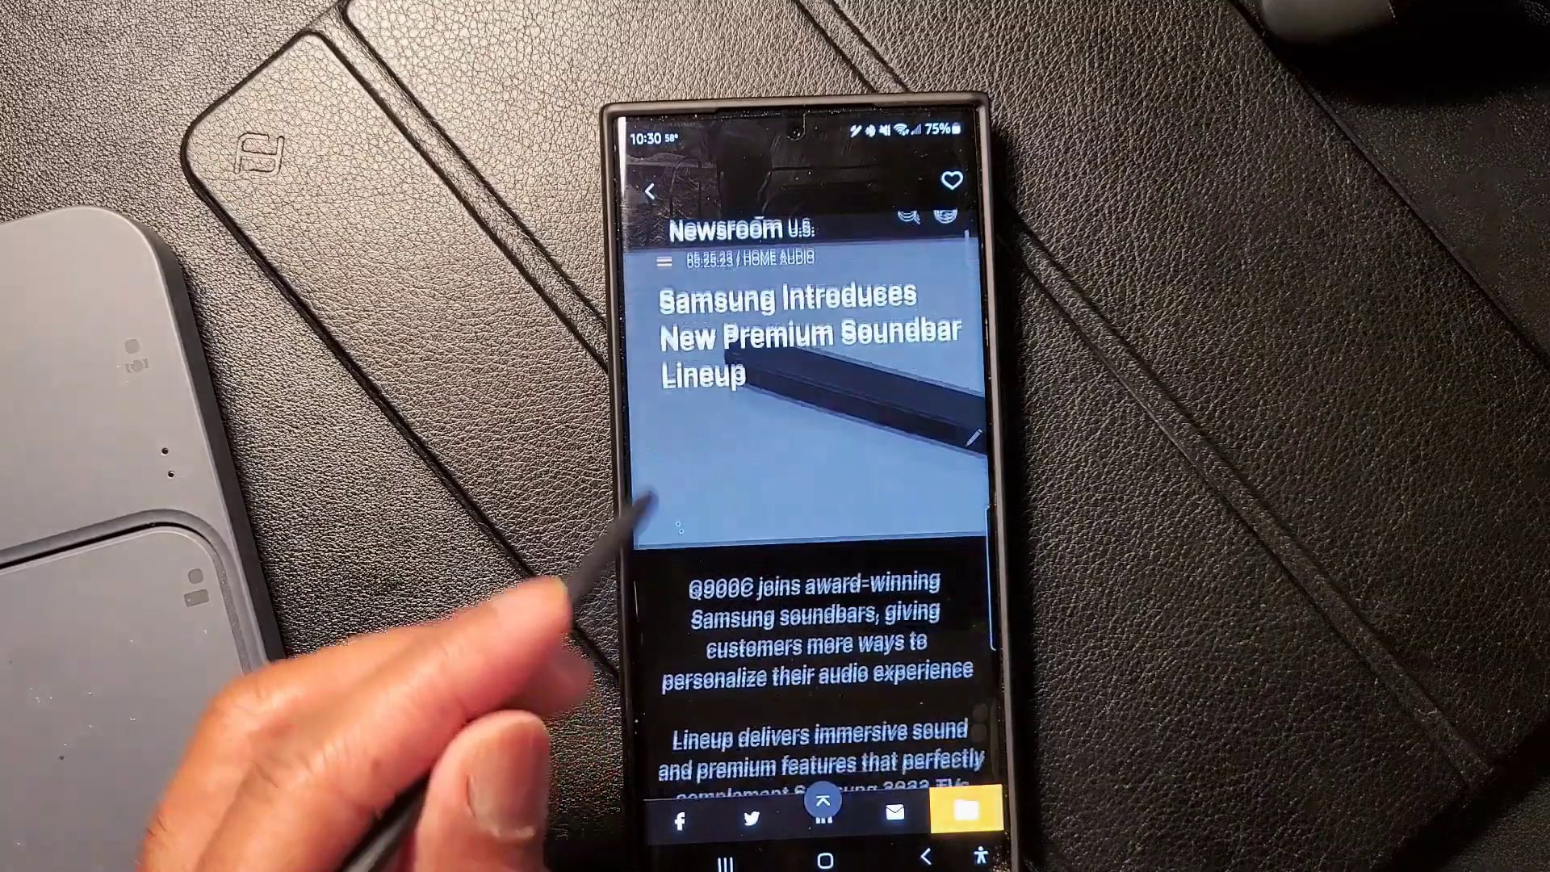
scroll("down", 3)
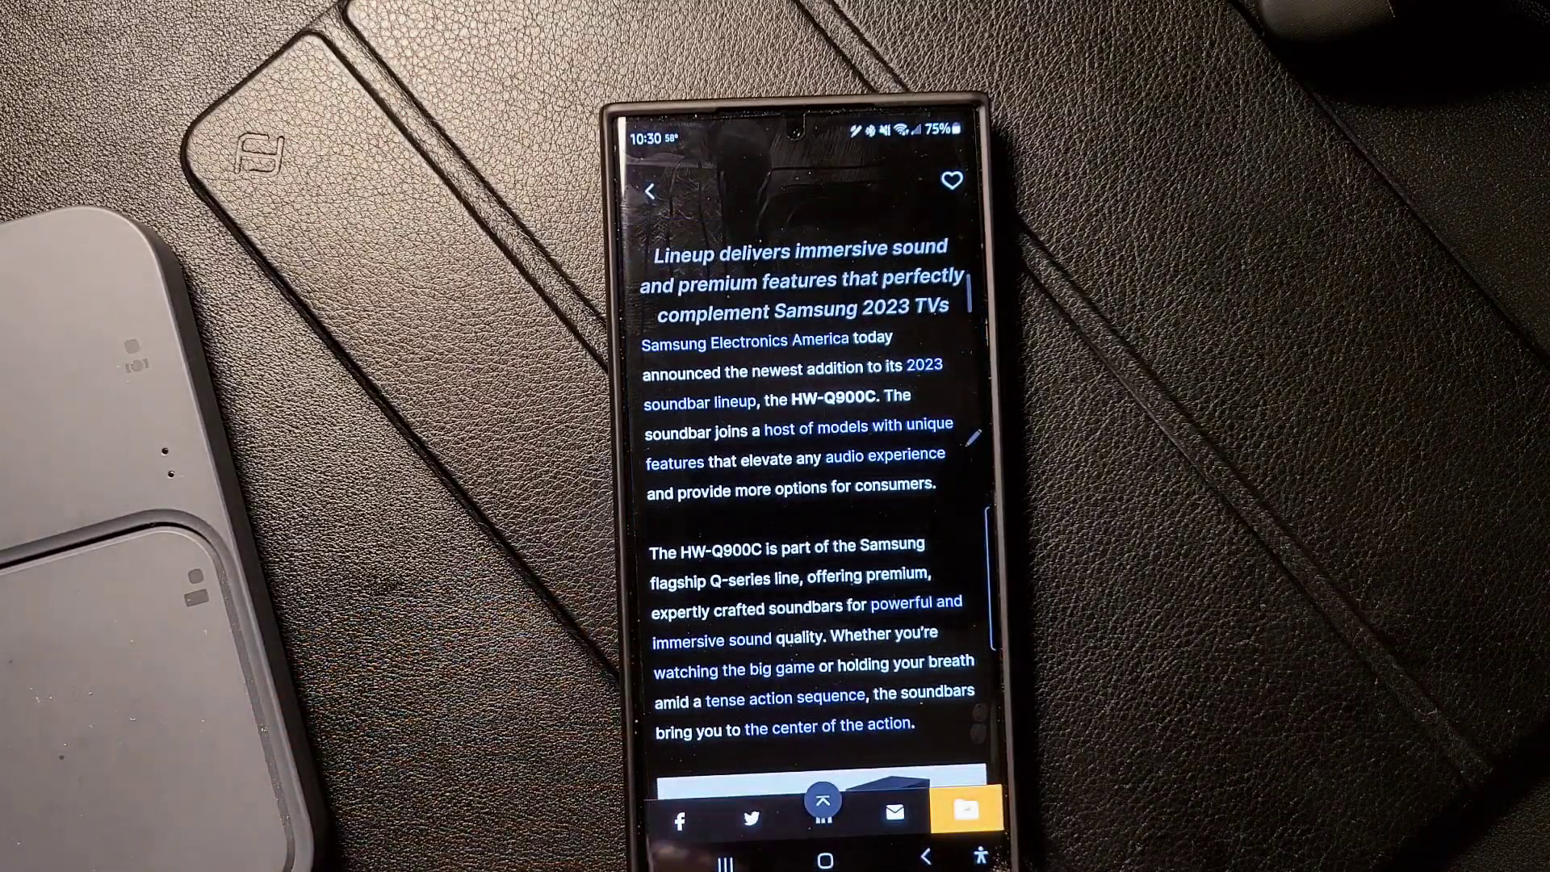
left_click(652, 191)
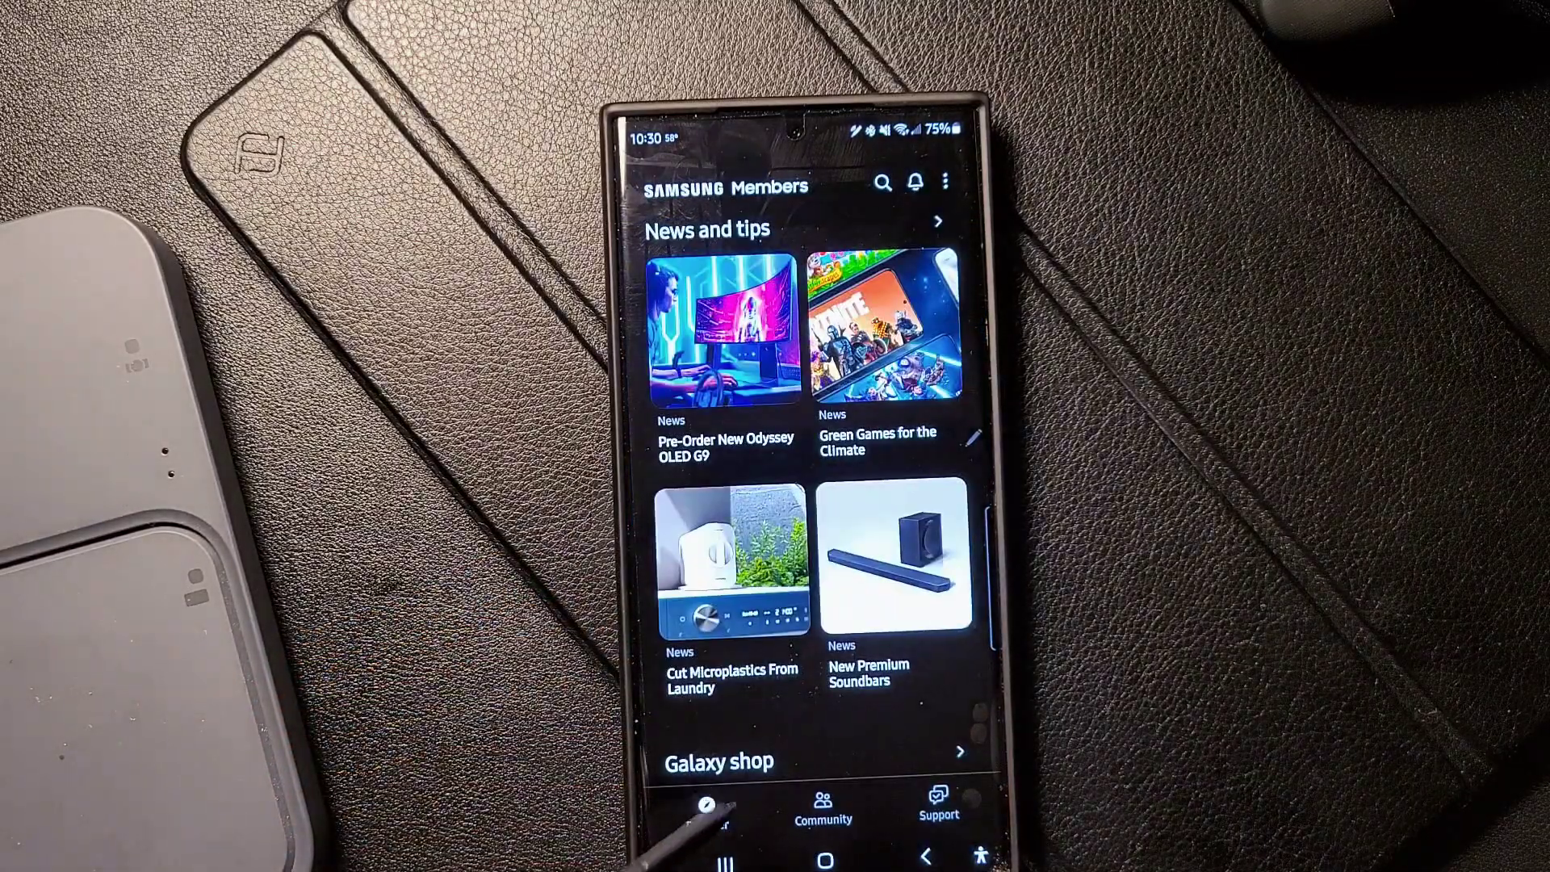